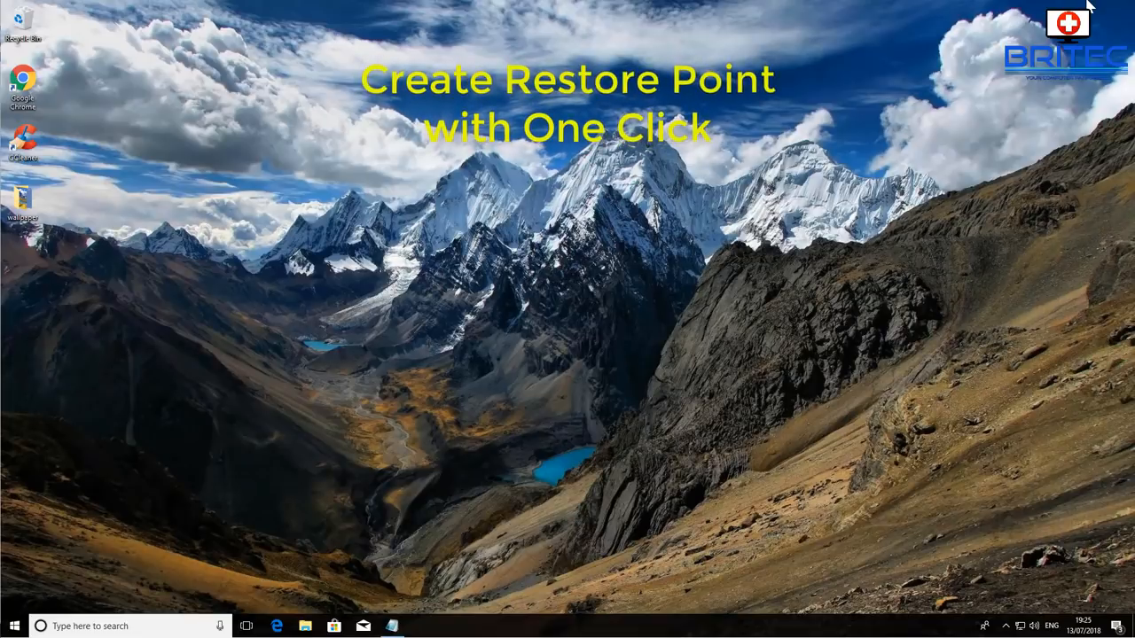
pyautogui.moveTo(1032, 100)
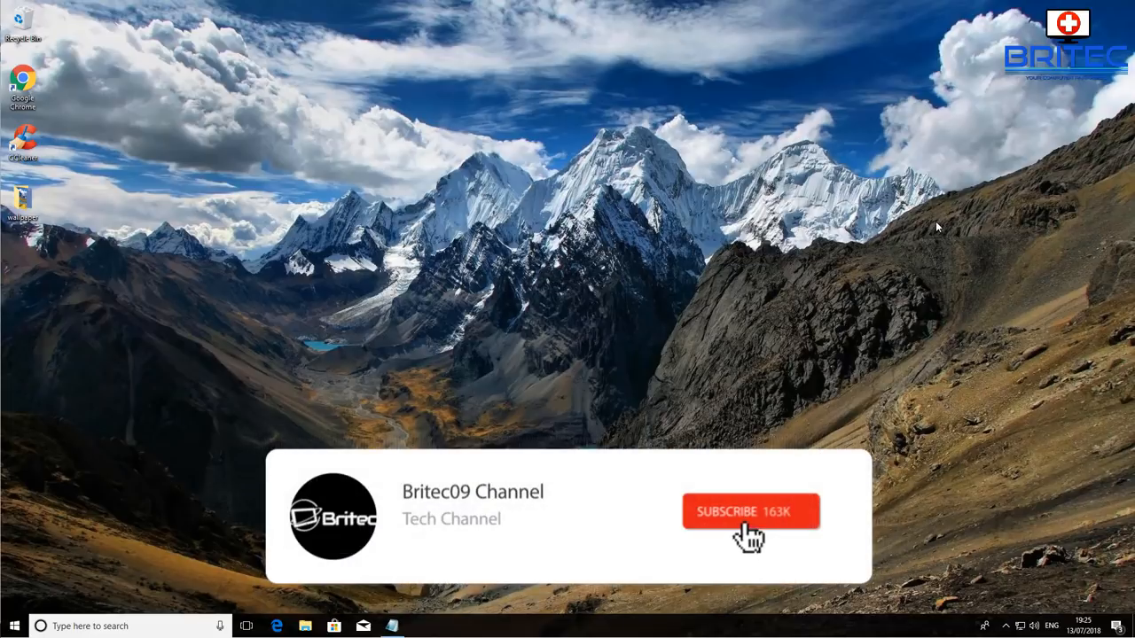
# Step: Open the 'Type here to search' box on the taskbar
pyautogui.click(750, 510)
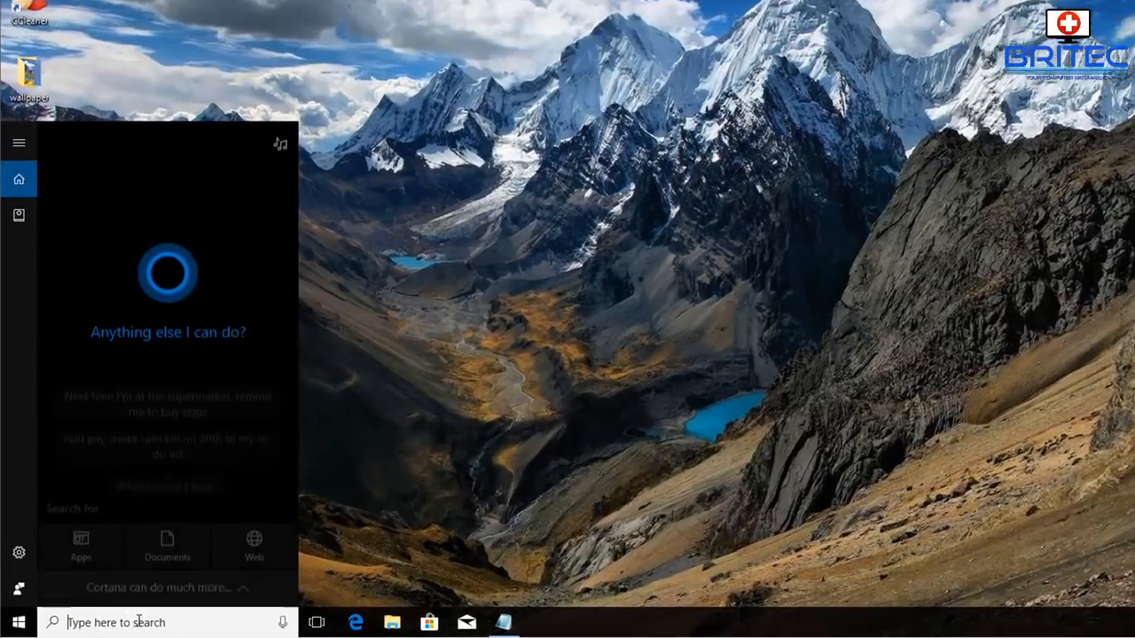
# Step: Search 'restore', check protection in Create a restore point, and start a new desktop shortcut
pyautogui.write('restore')
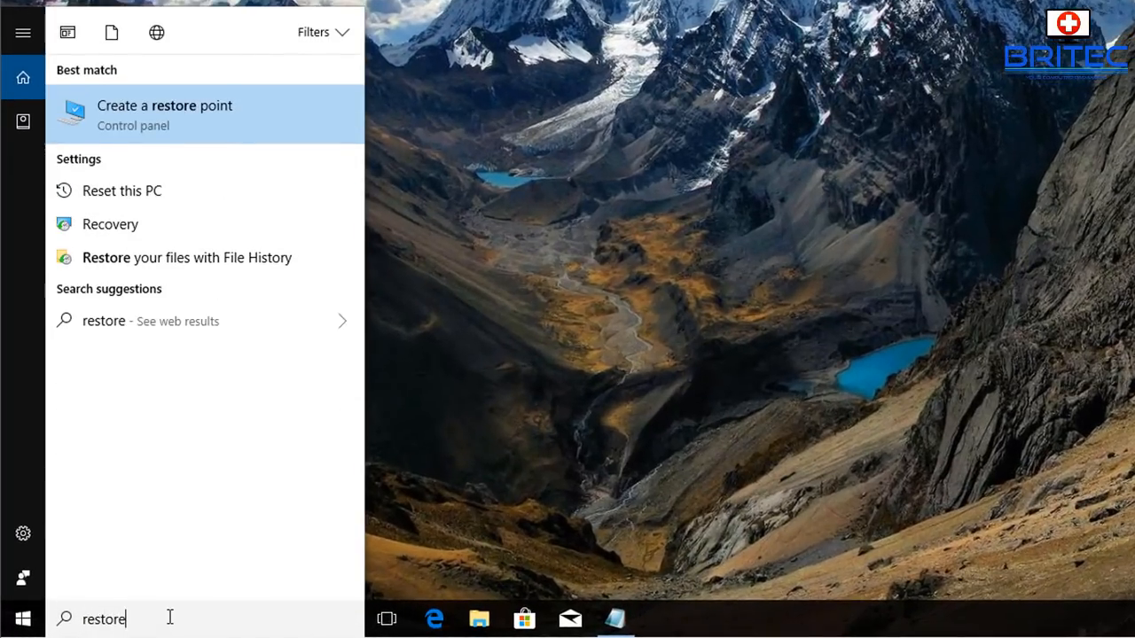
pyautogui.click(164, 106)
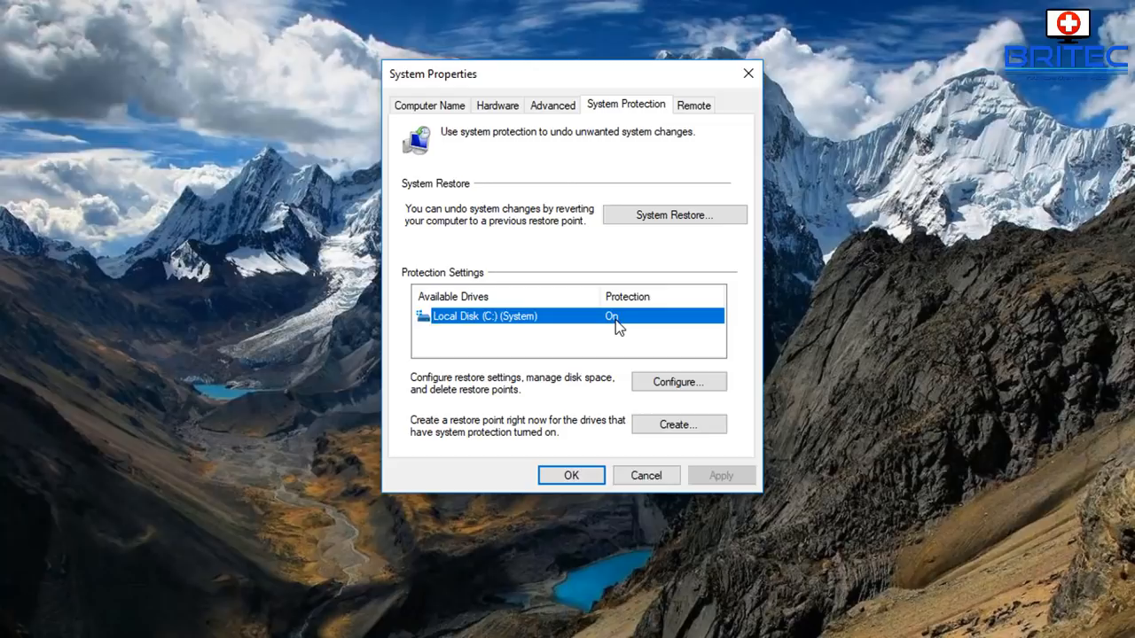
pyautogui.moveTo(619, 332)
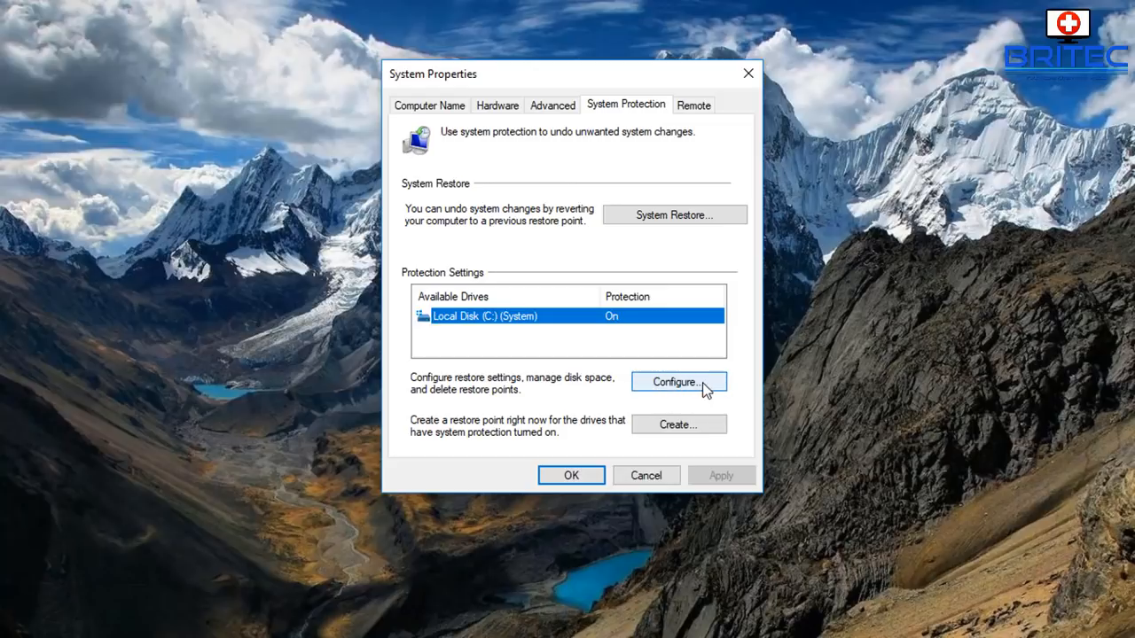
pyautogui.moveTo(643, 355)
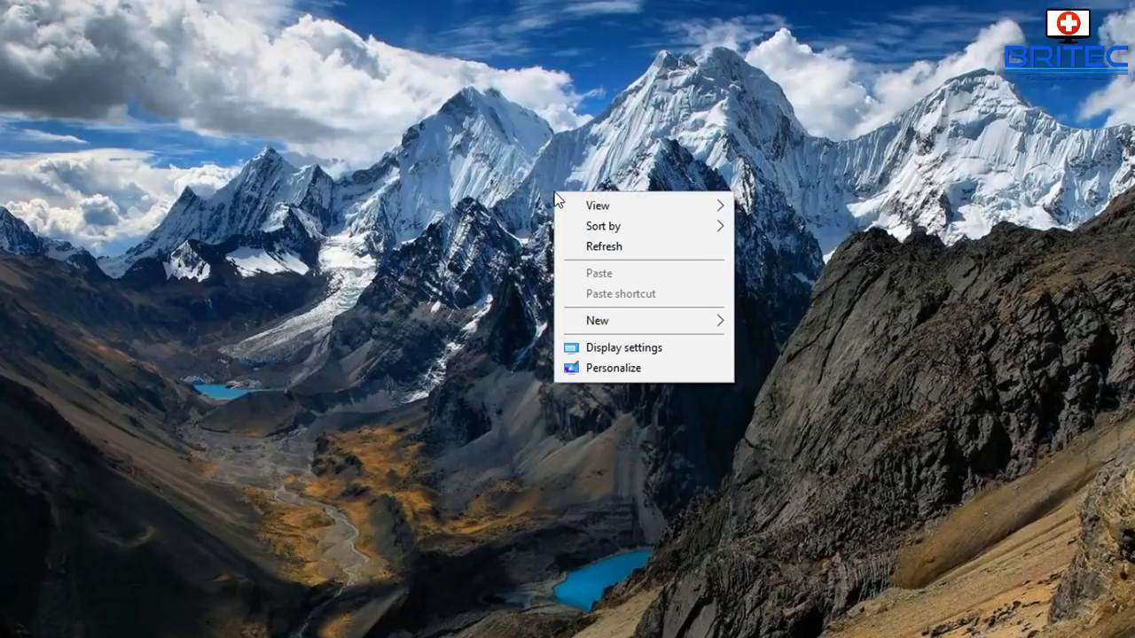
pyautogui.moveTo(597, 320)
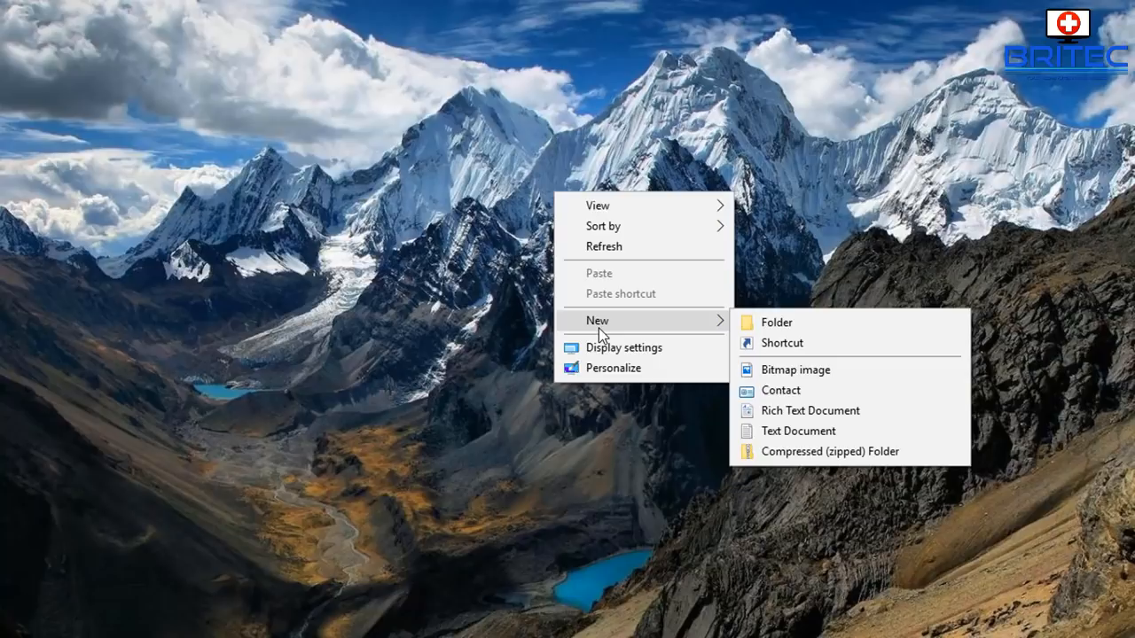
pyautogui.moveTo(829, 348)
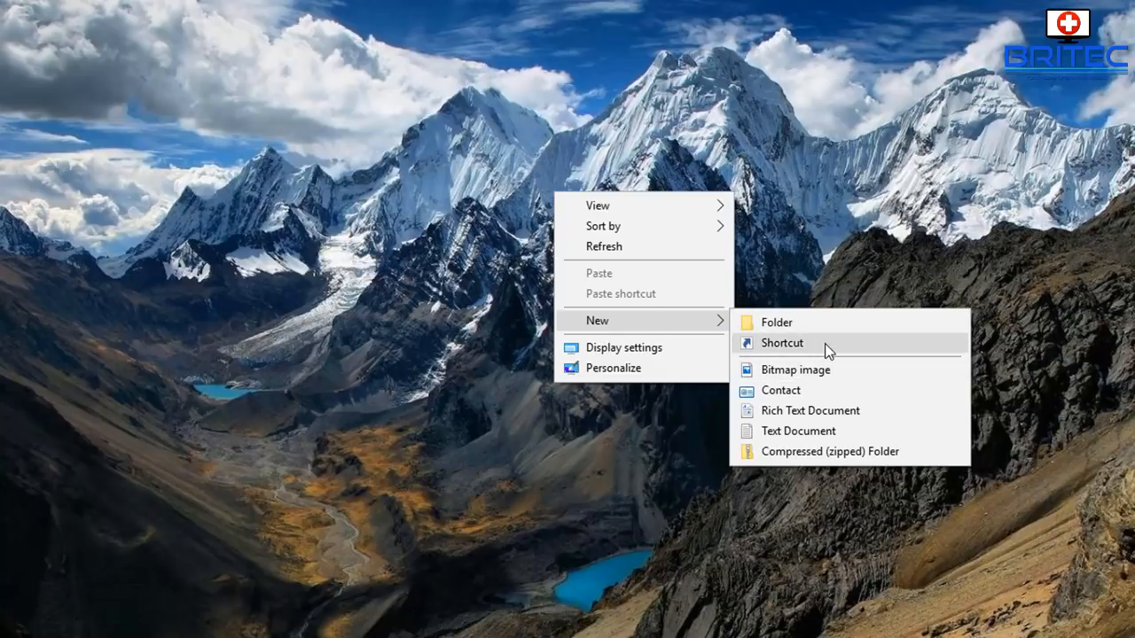
pyautogui.click(782, 343)
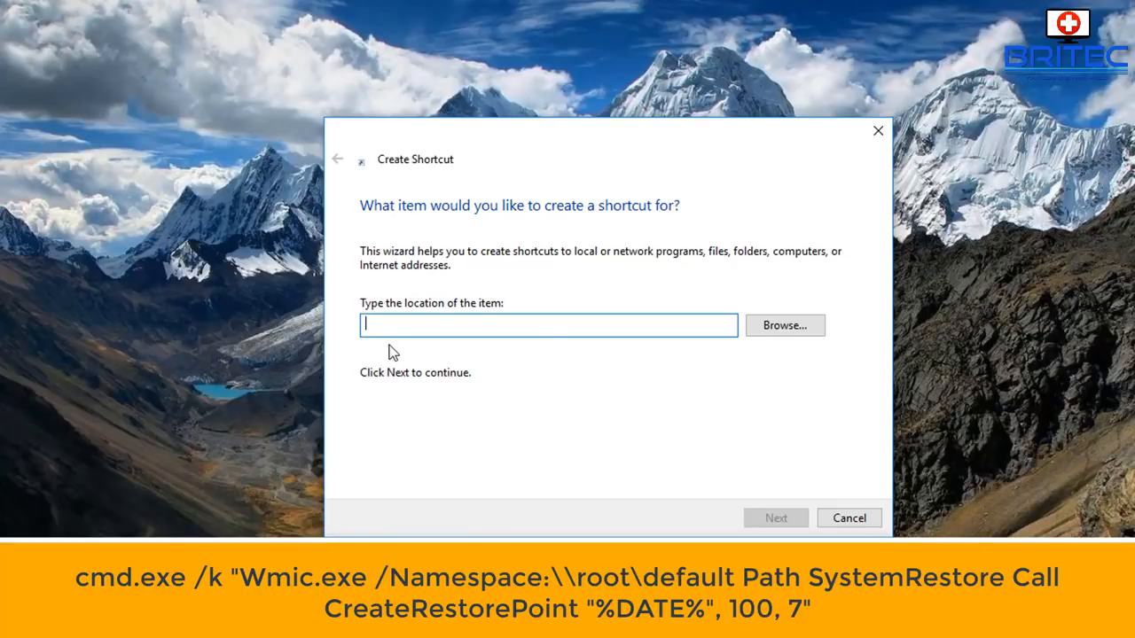
pyautogui.moveTo(577, 345)
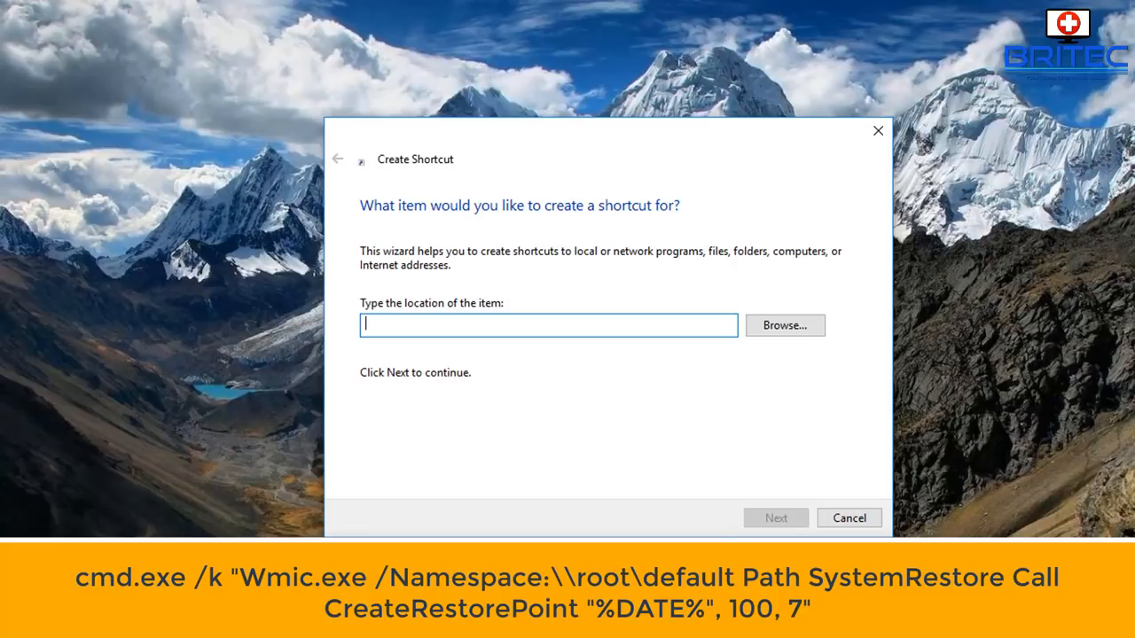
pyautogui.moveTo(709, 53)
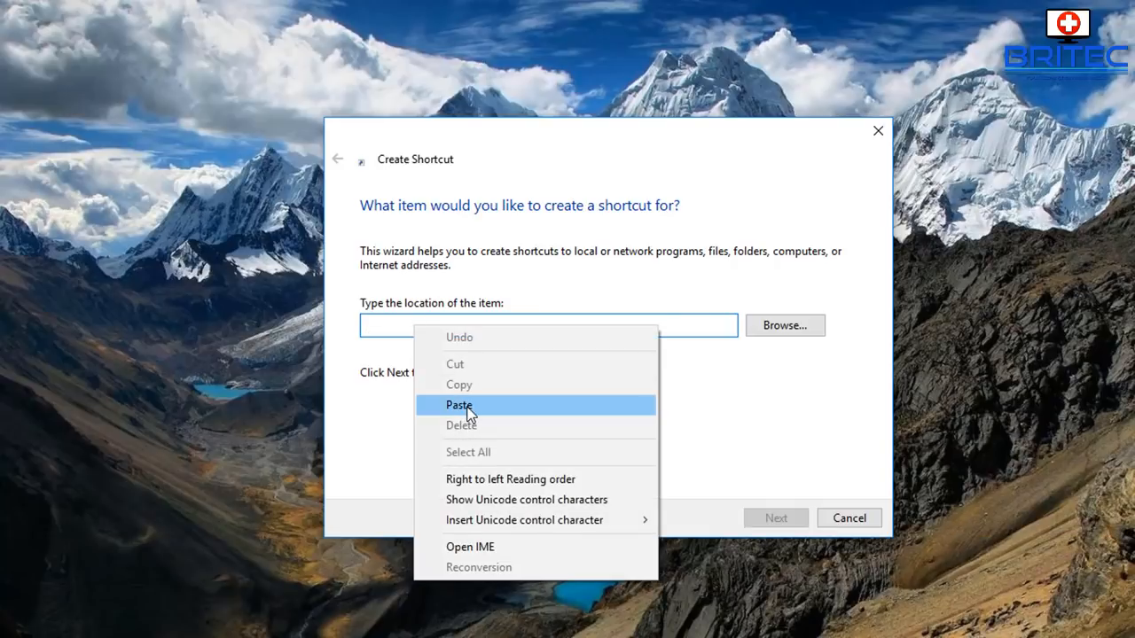
# Step: Paste the cmd.exe WMIC restore-point command as the shortcut location and continue
pyautogui.click(459, 405)
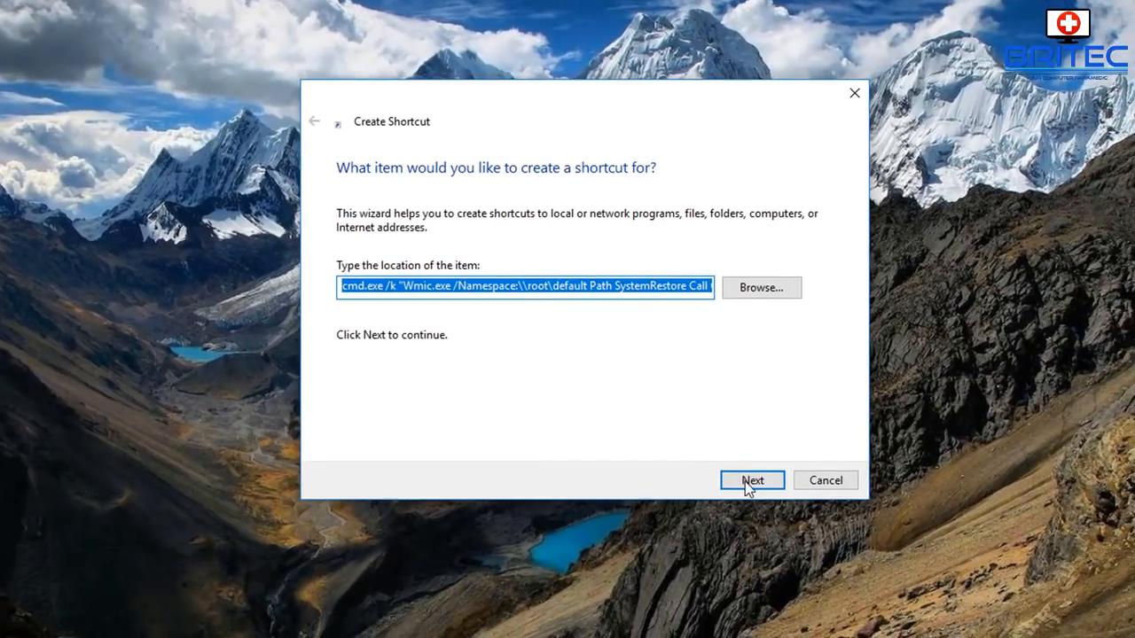
pyautogui.click(751, 480)
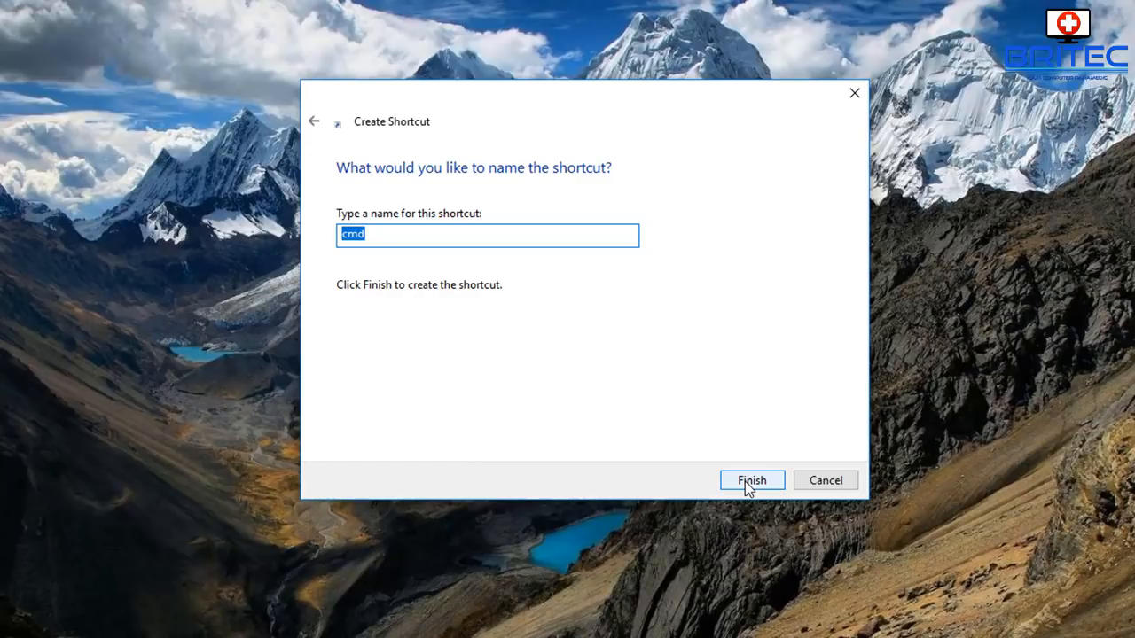
# Step: Name the shortcut 'Create Restore Point' and finish the wizard
pyautogui.write('c')
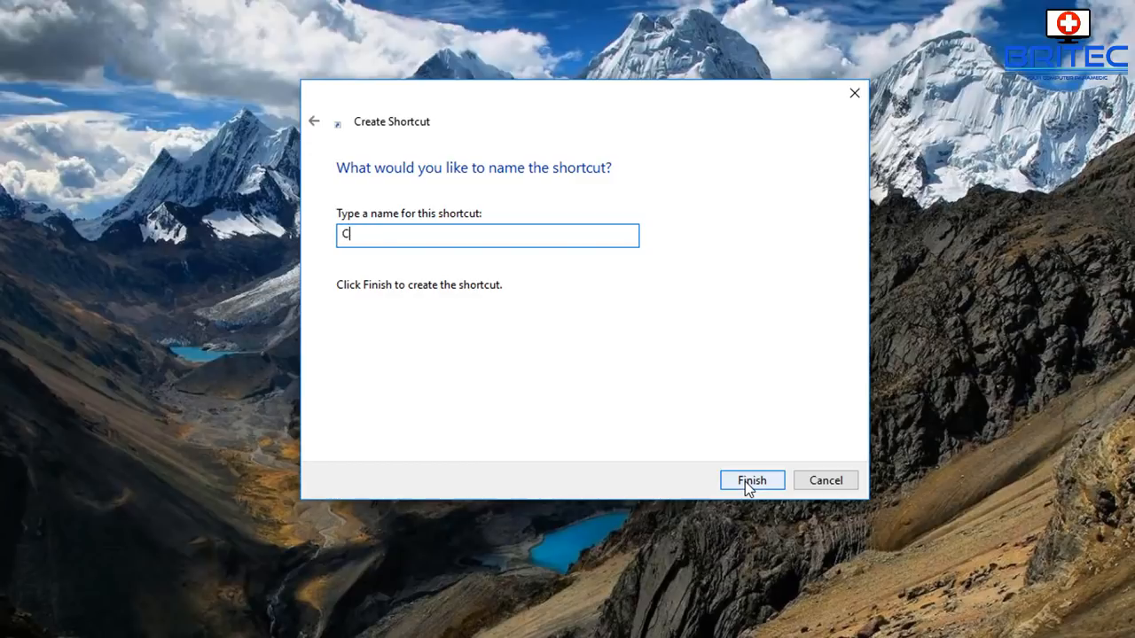
pyautogui.write('reate')
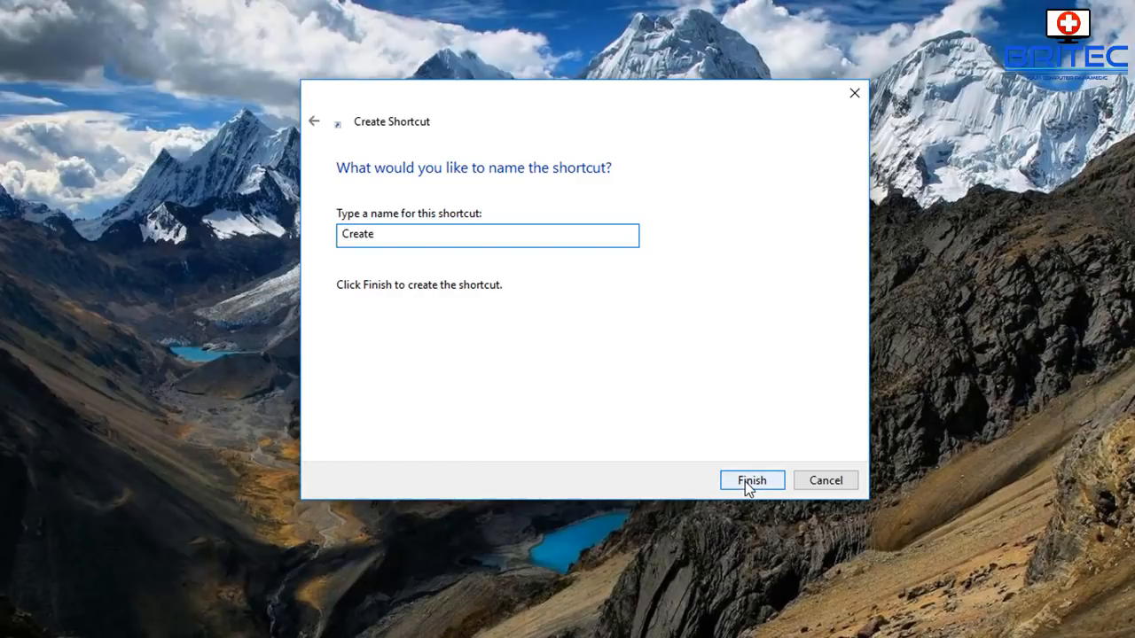
pyautogui.write('Restore Point')
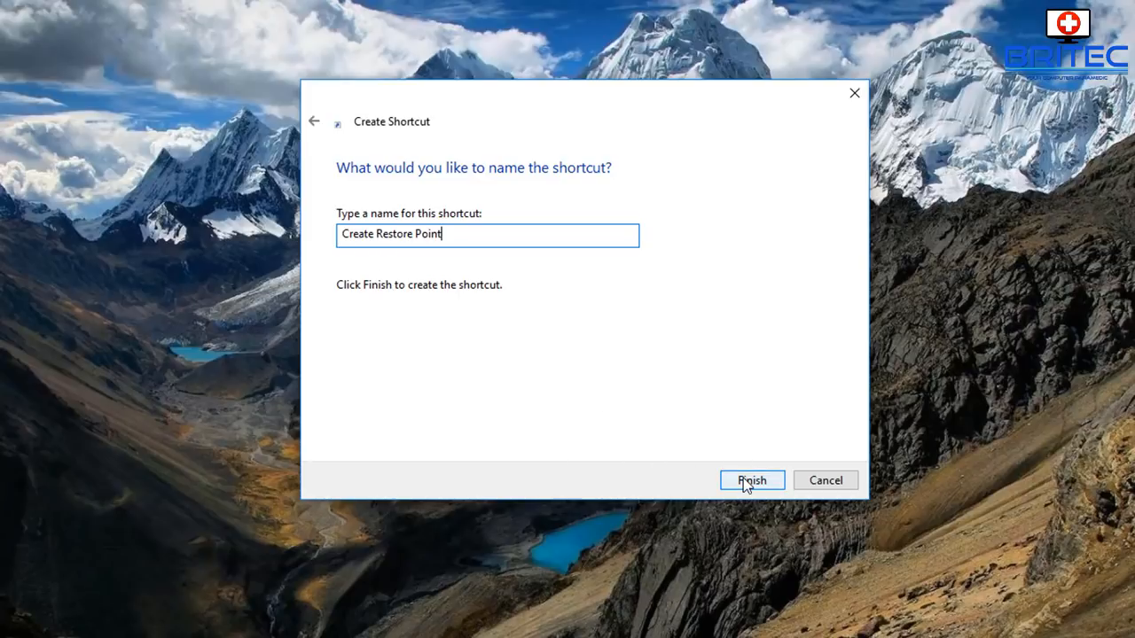
pyautogui.click(751, 480)
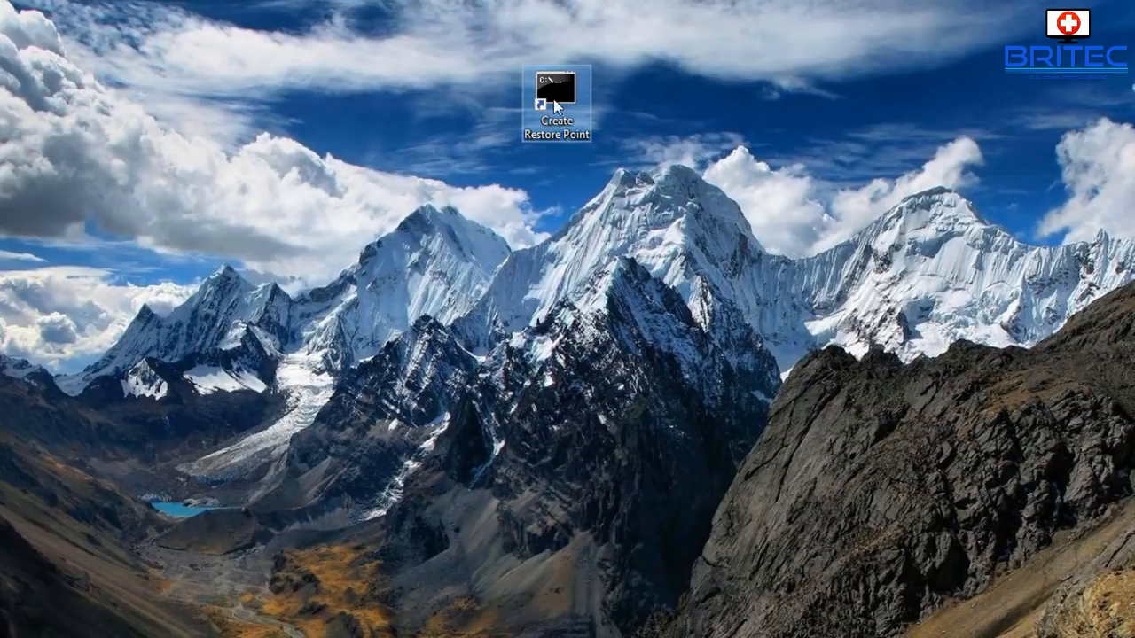
pyautogui.doubleClick(556, 93)
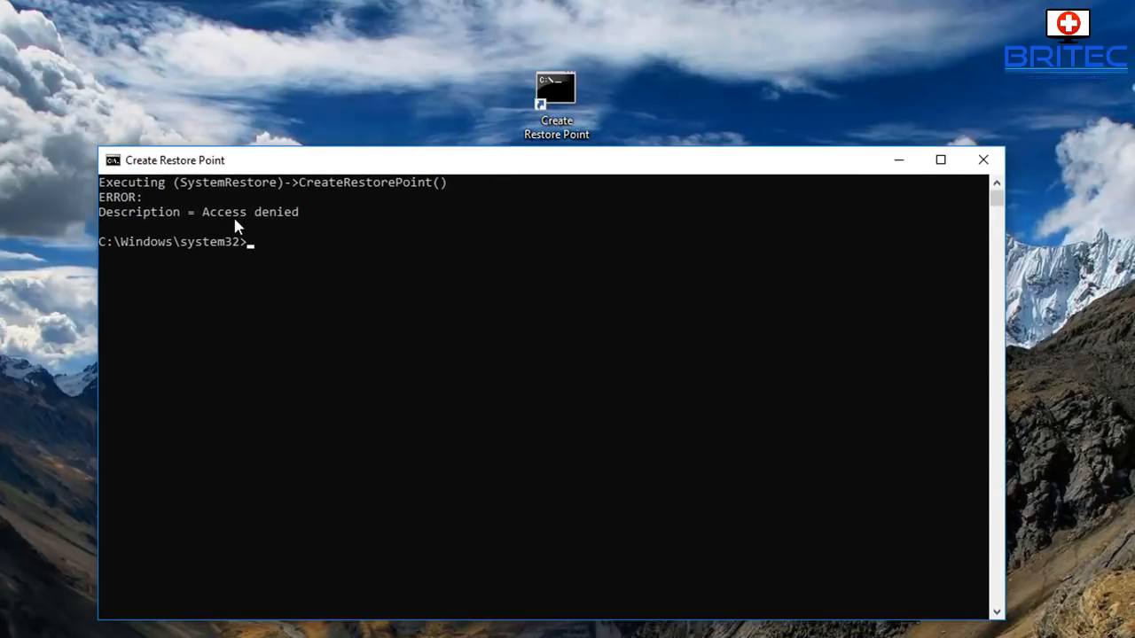
pyautogui.moveTo(943, 197)
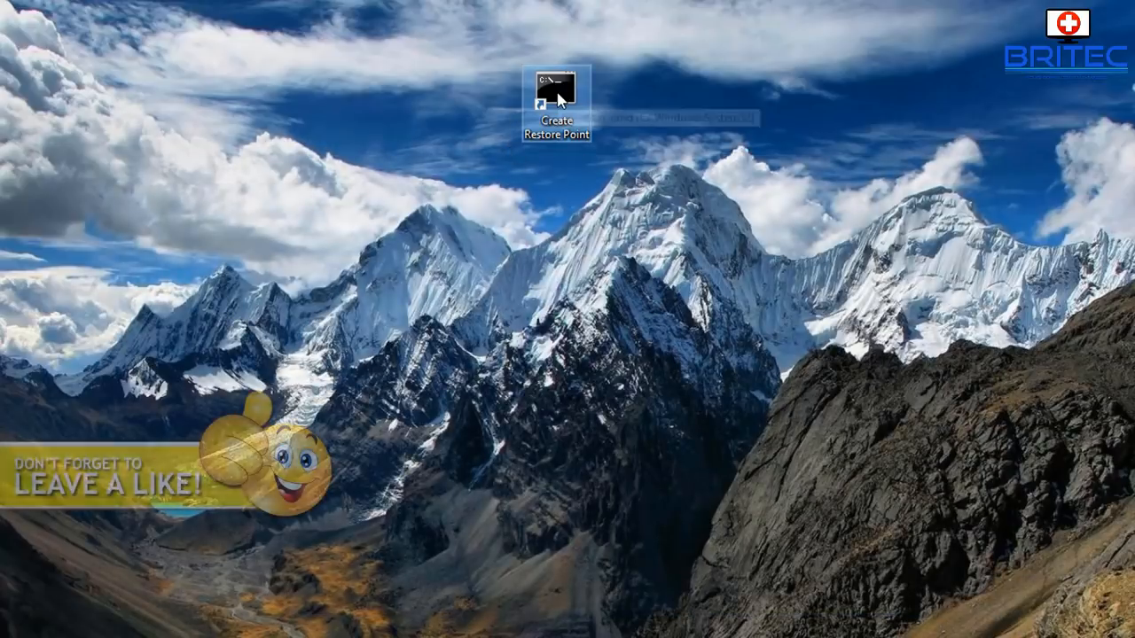
# Step: Open Properties for the Create Restore Point desktop shortcut
pyautogui.rightClick(556, 93)
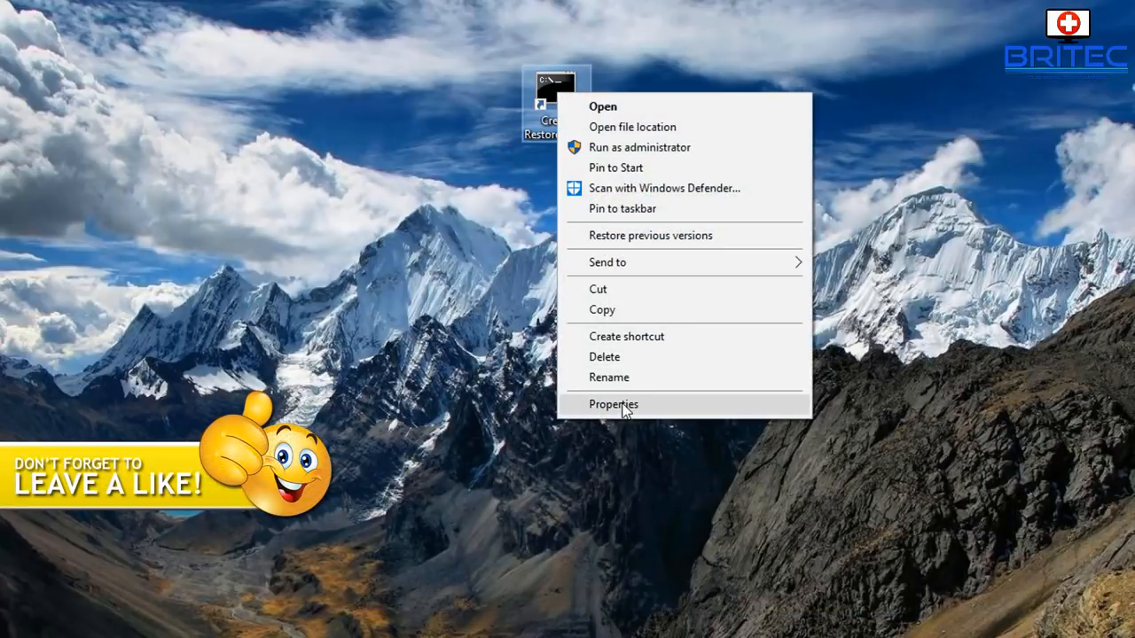
pyautogui.click(612, 404)
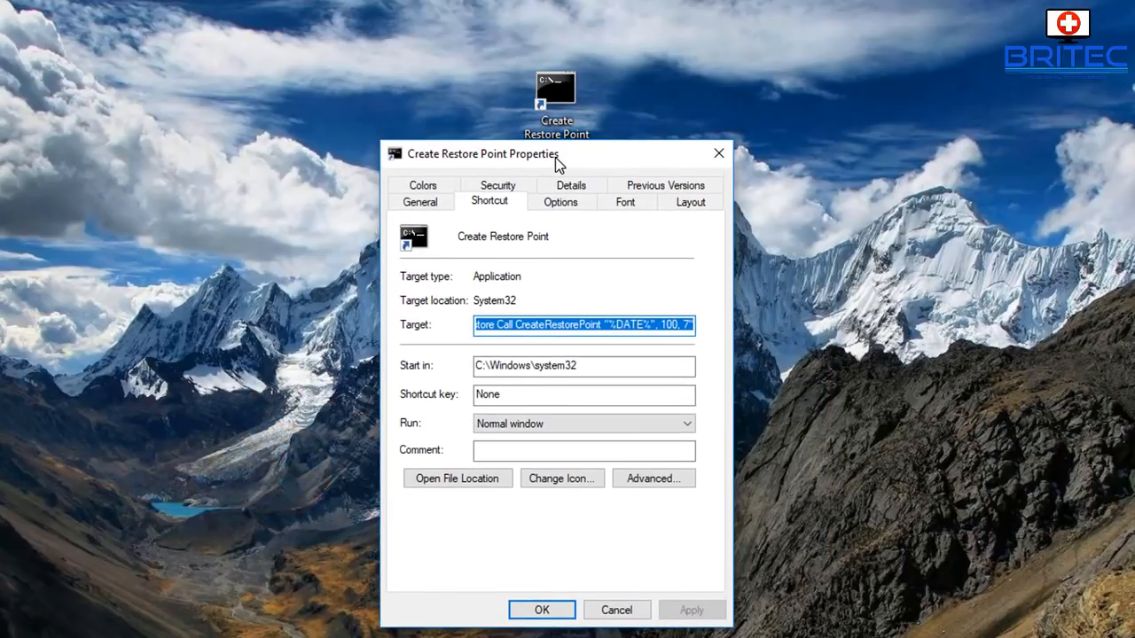
pyautogui.moveTo(461, 420)
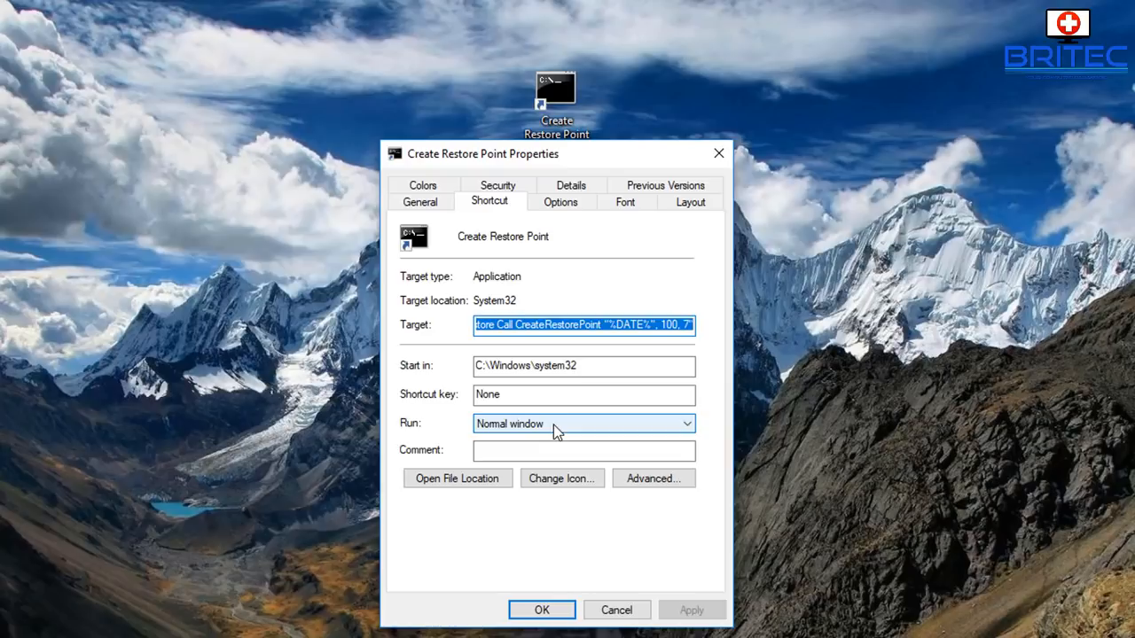
pyautogui.moveTo(638, 426)
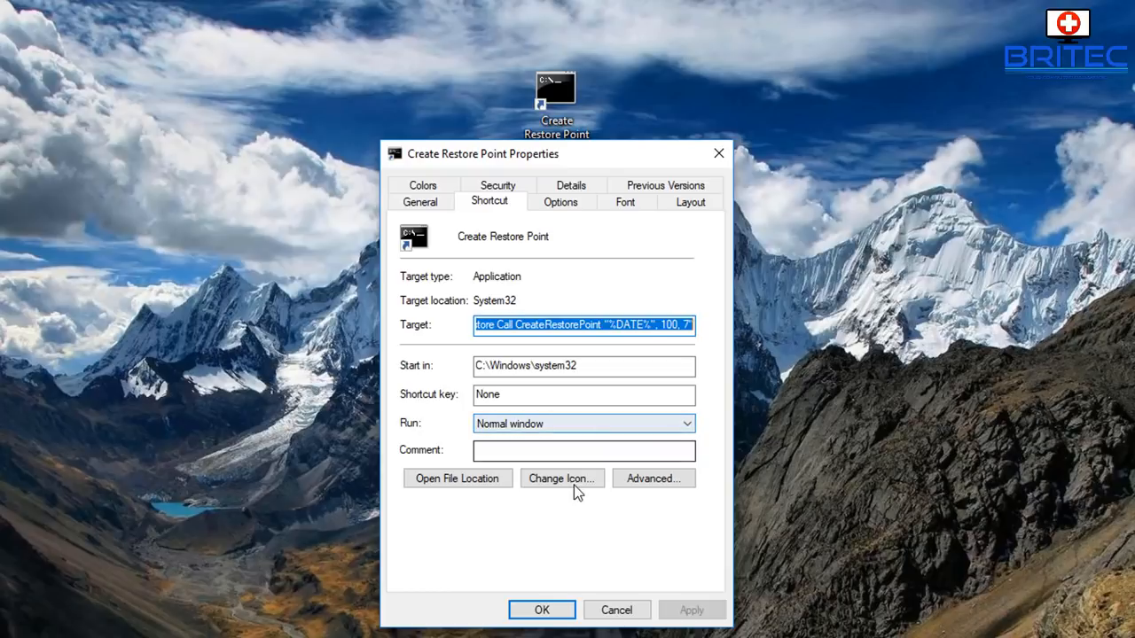
pyautogui.click(561, 478)
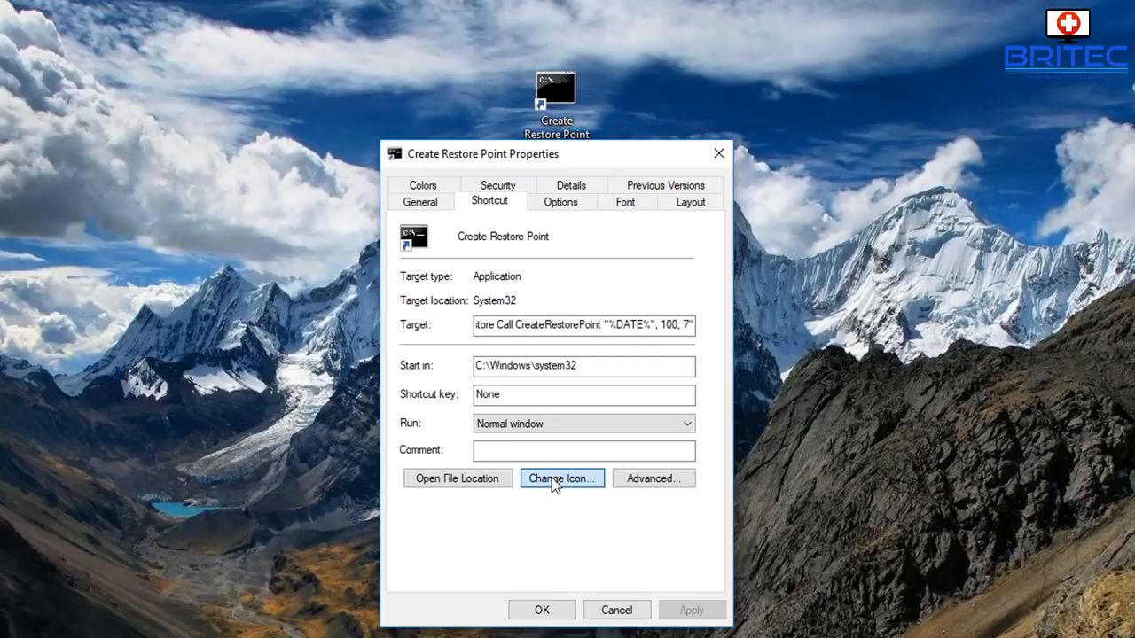
# Step: Set the shortcut's icon to the System Restore icon from System32 rstrui.exe
pyautogui.click(562, 478)
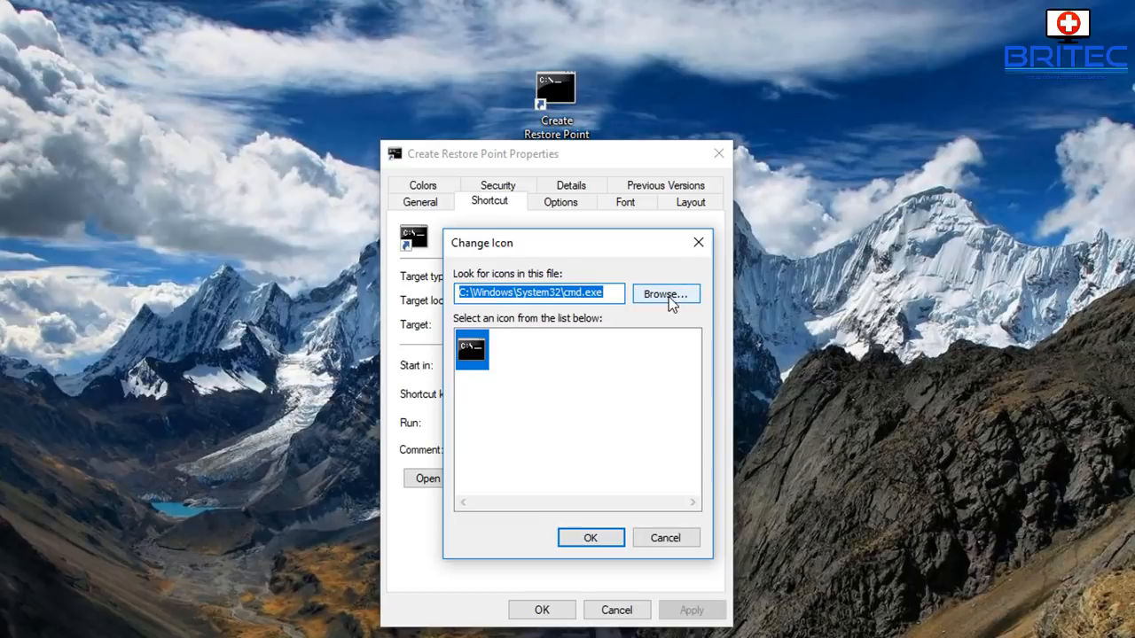
pyautogui.click(665, 293)
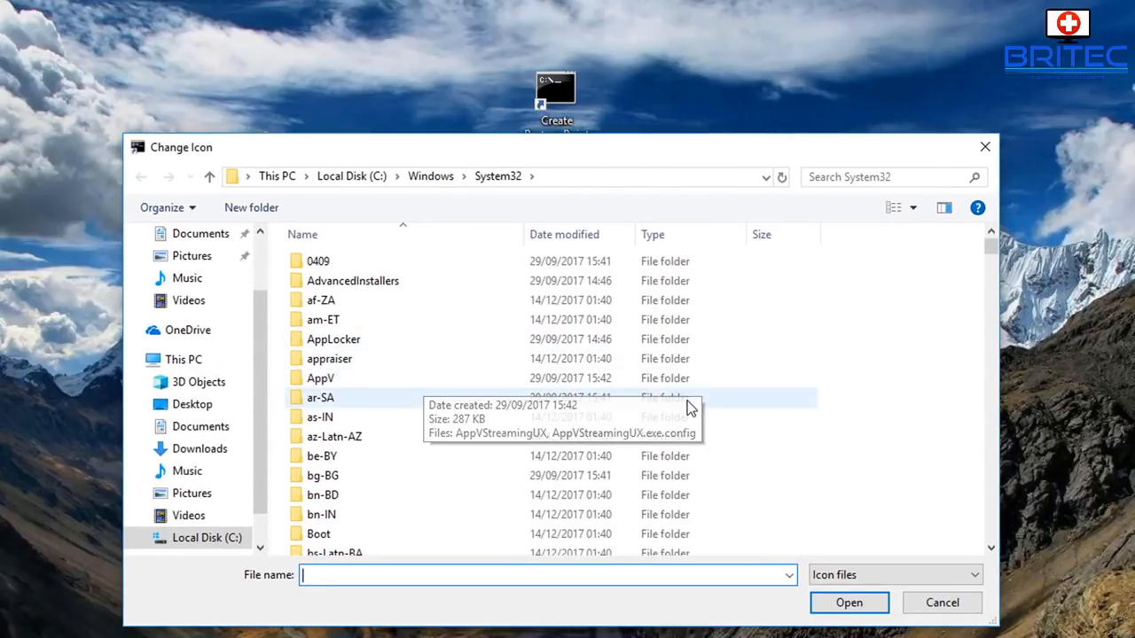
pyautogui.scroll(-3)
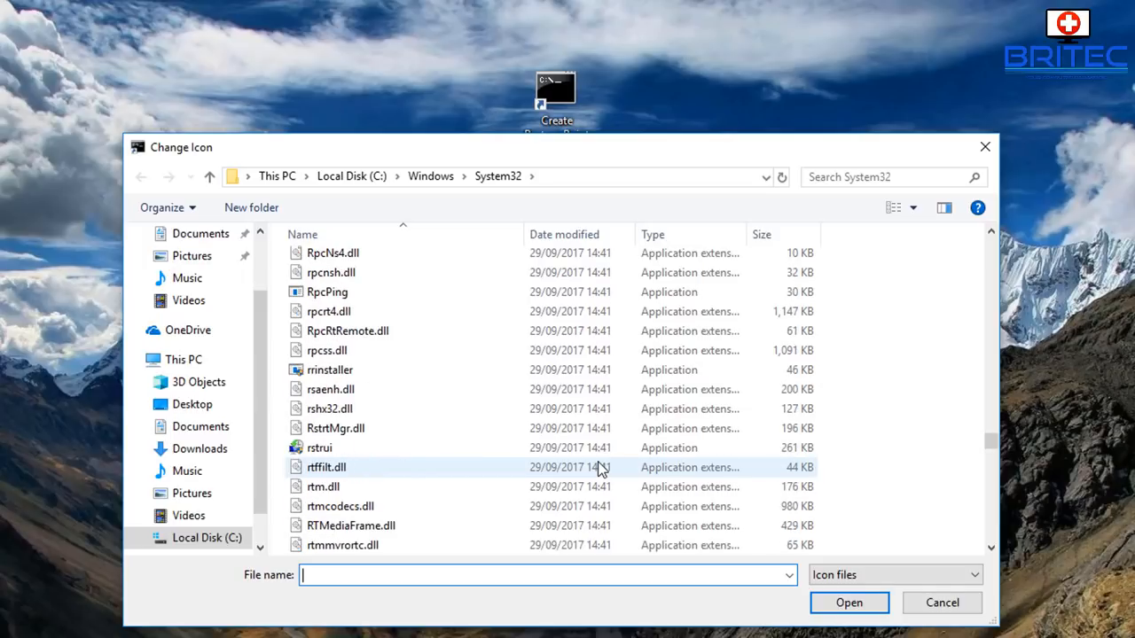
pyautogui.click(319, 448)
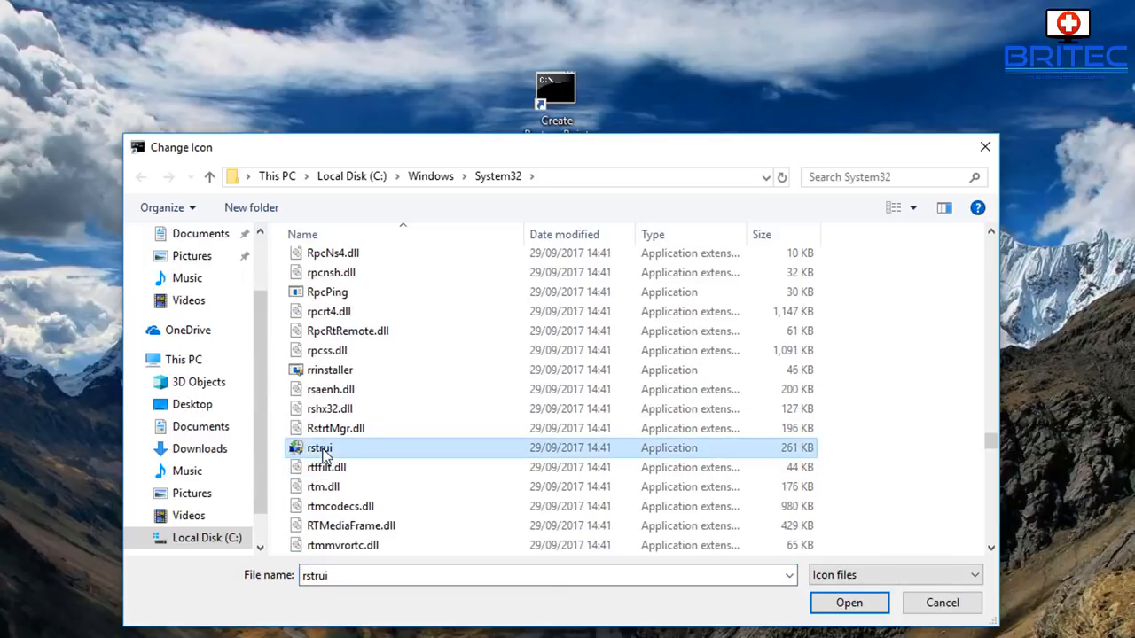
pyautogui.click(849, 602)
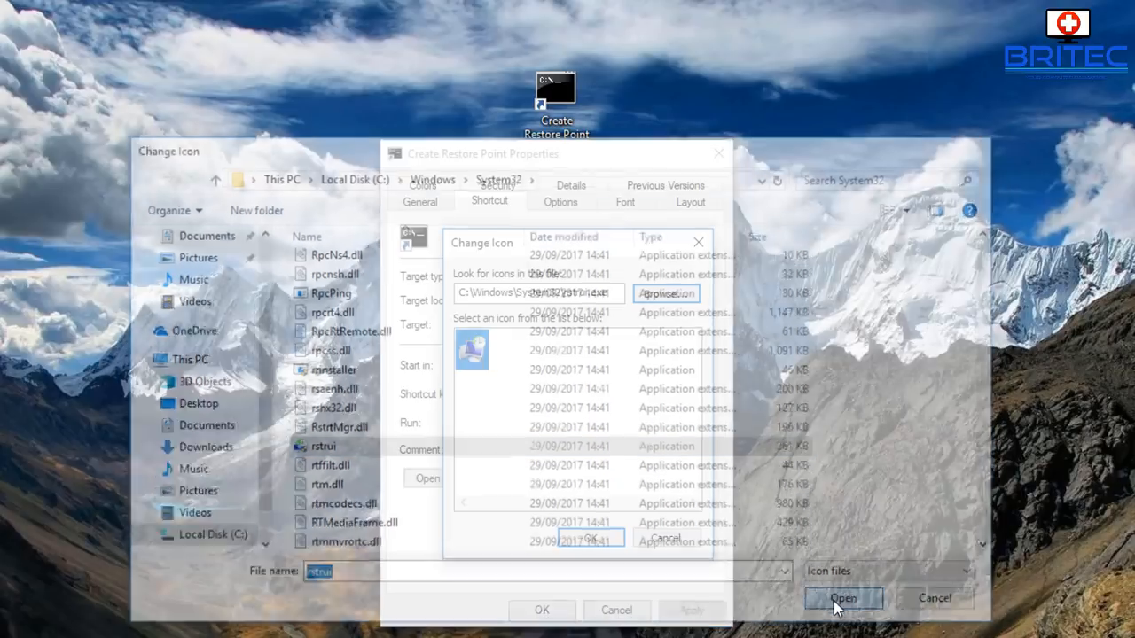
pyautogui.click(842, 598)
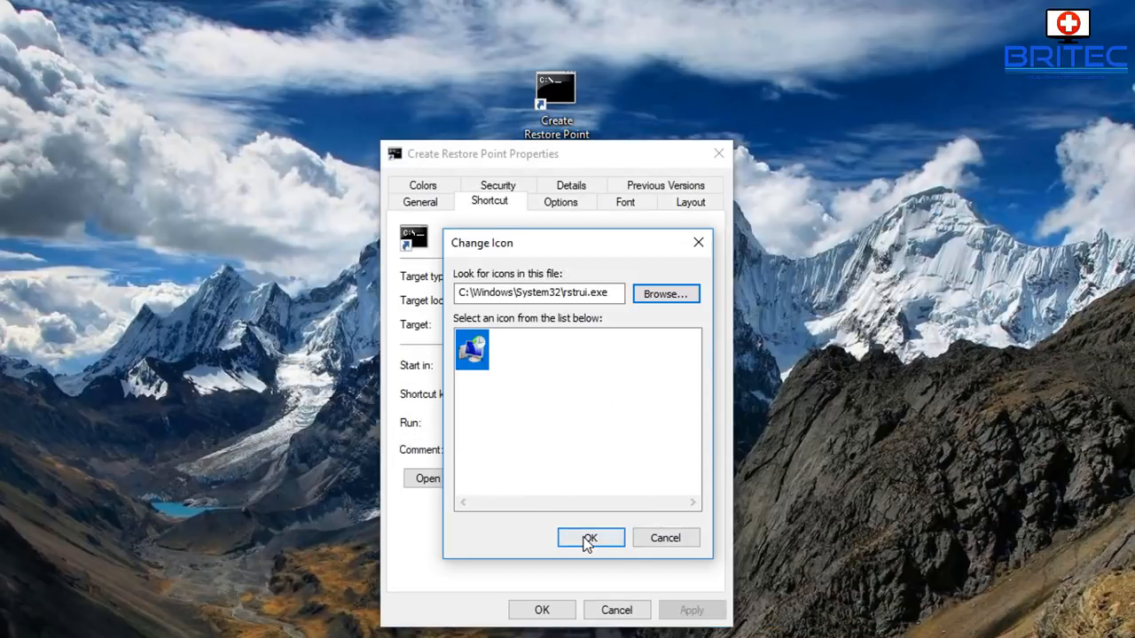
pyautogui.click(591, 538)
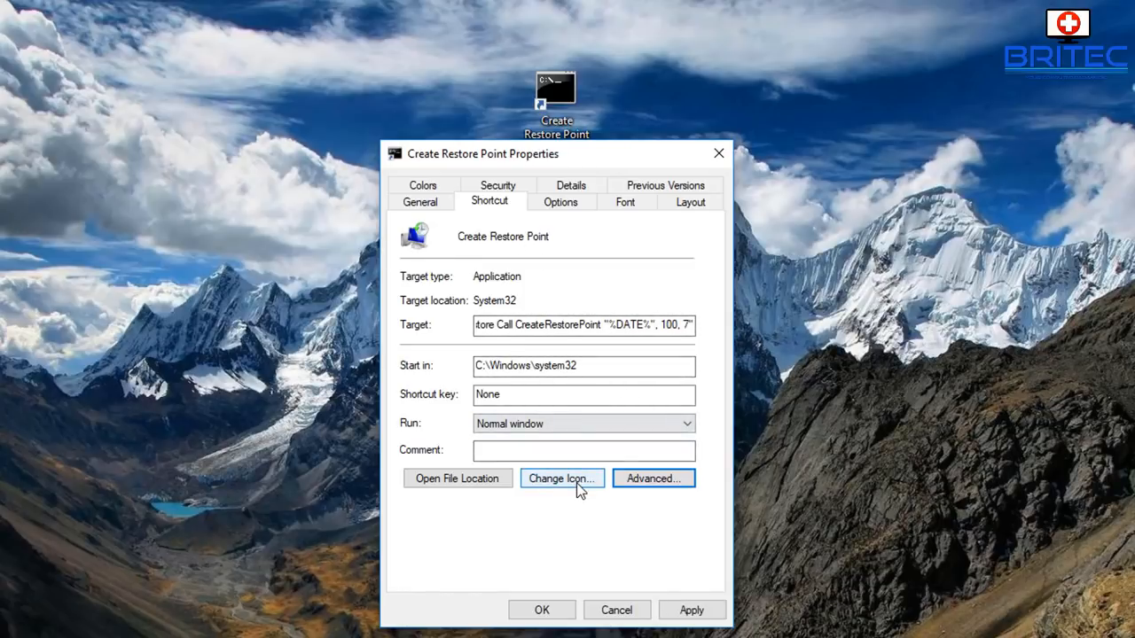
pyautogui.click(653, 478)
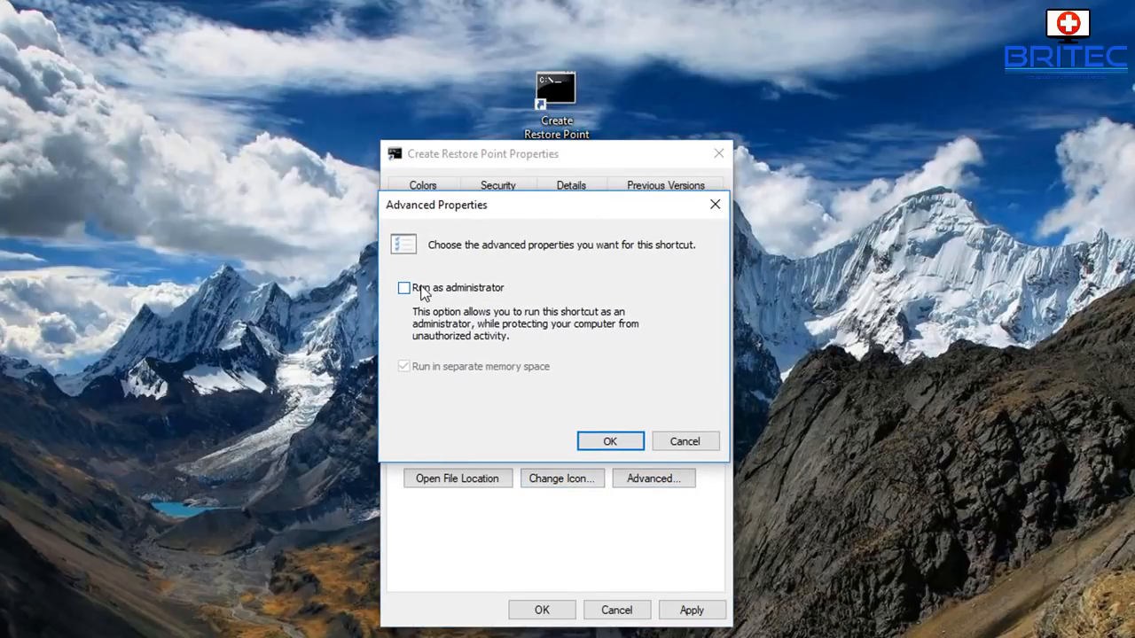
# Step: Enable Run as administrator for the shortcut and save its properties
pyautogui.click(610, 441)
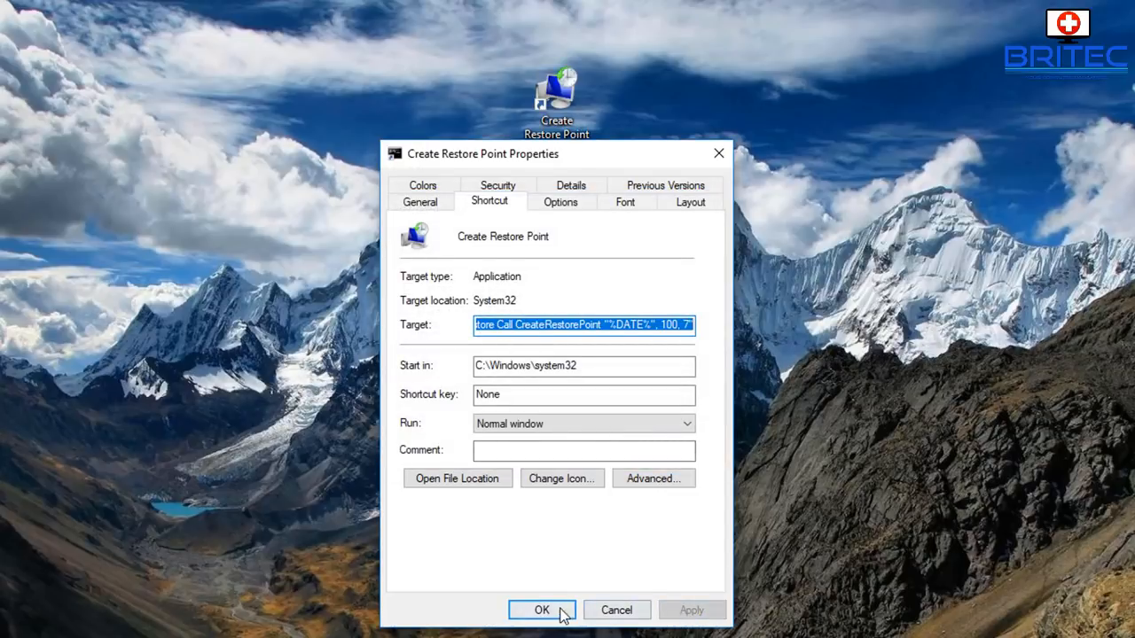
pyautogui.click(541, 610)
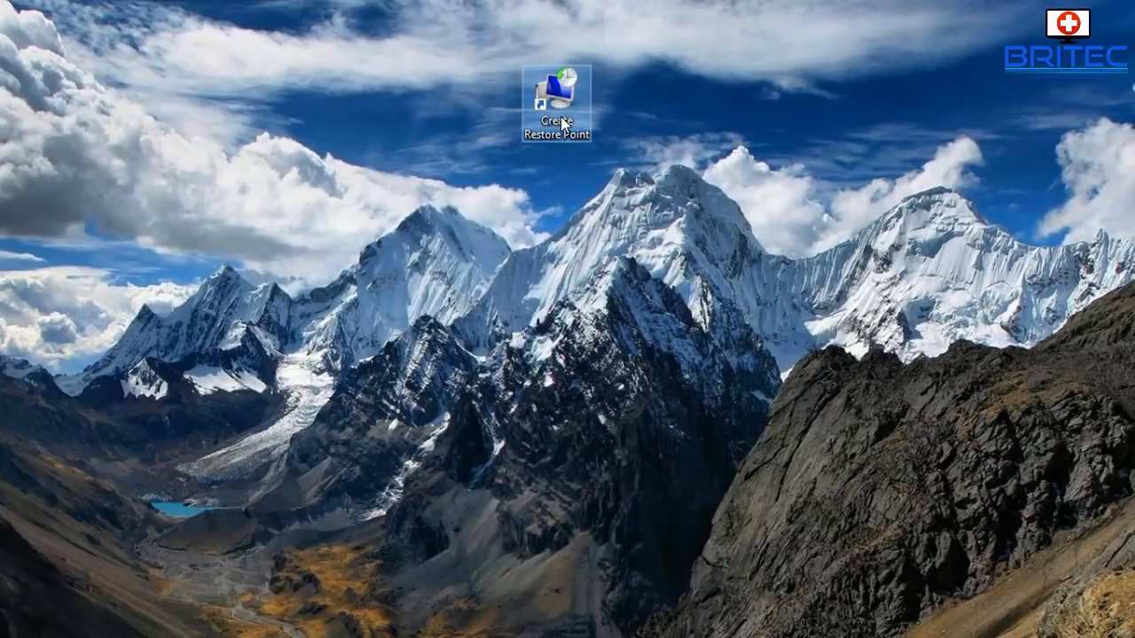
pyautogui.moveTo(561, 100)
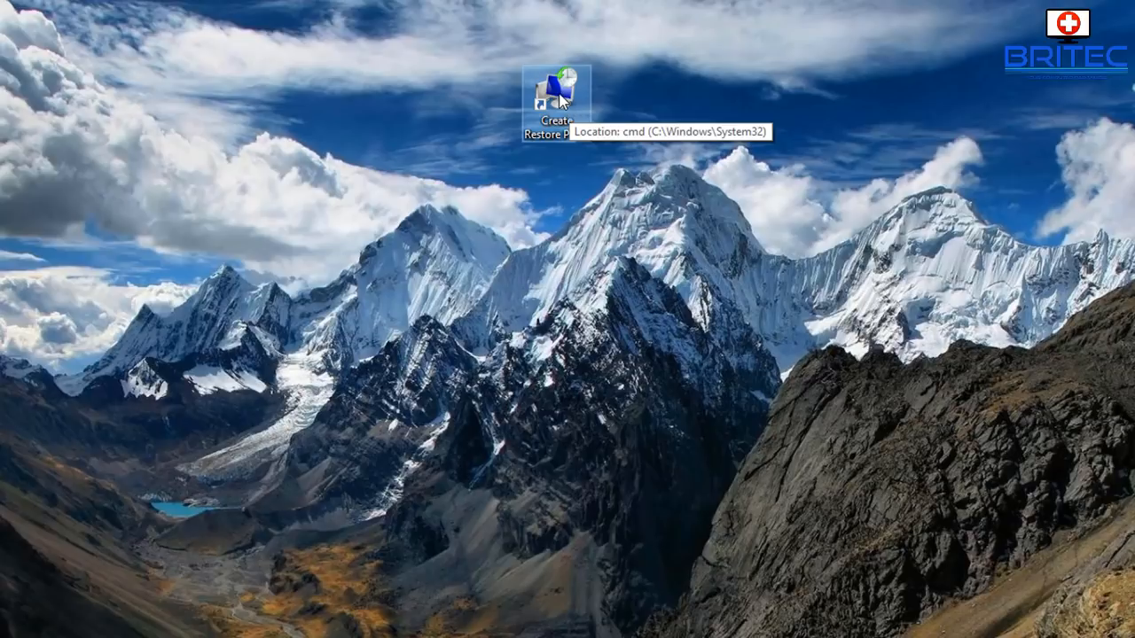
# Step: Run the shortcut, approve the UAC prompt, and close the command window after success
pyautogui.doubleClick(557, 87)
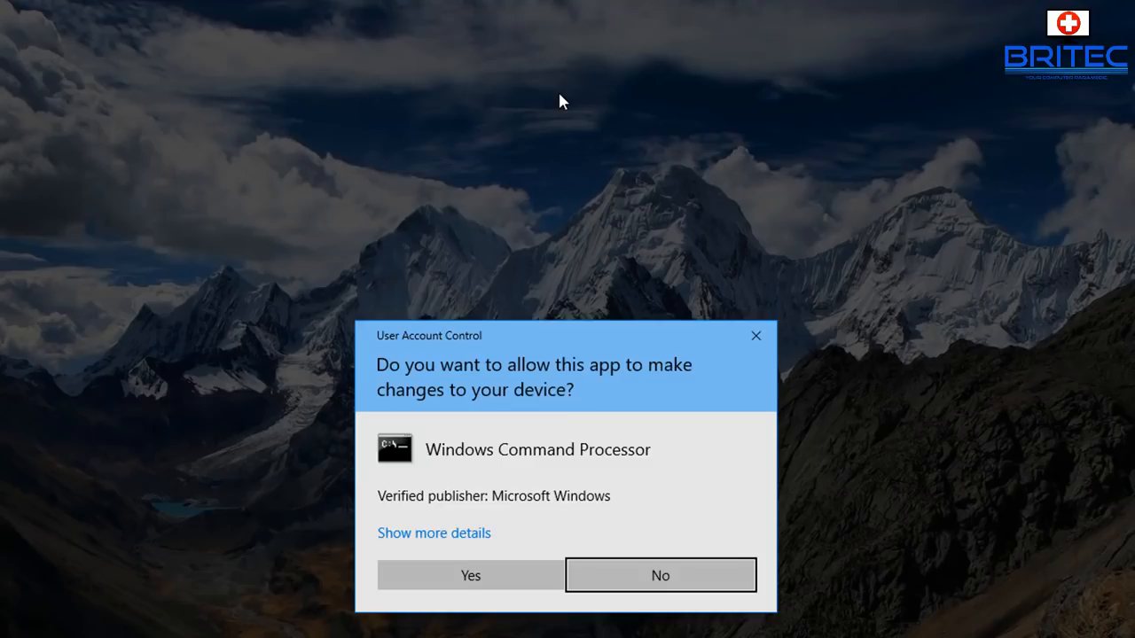
pyautogui.click(470, 575)
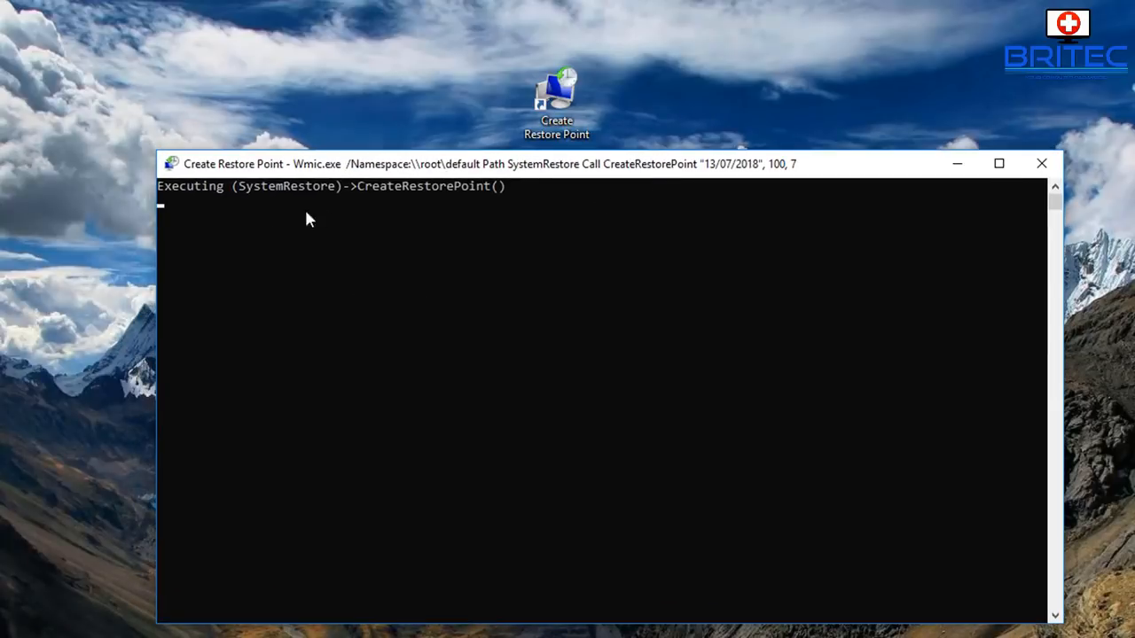
pyautogui.moveTo(336, 228)
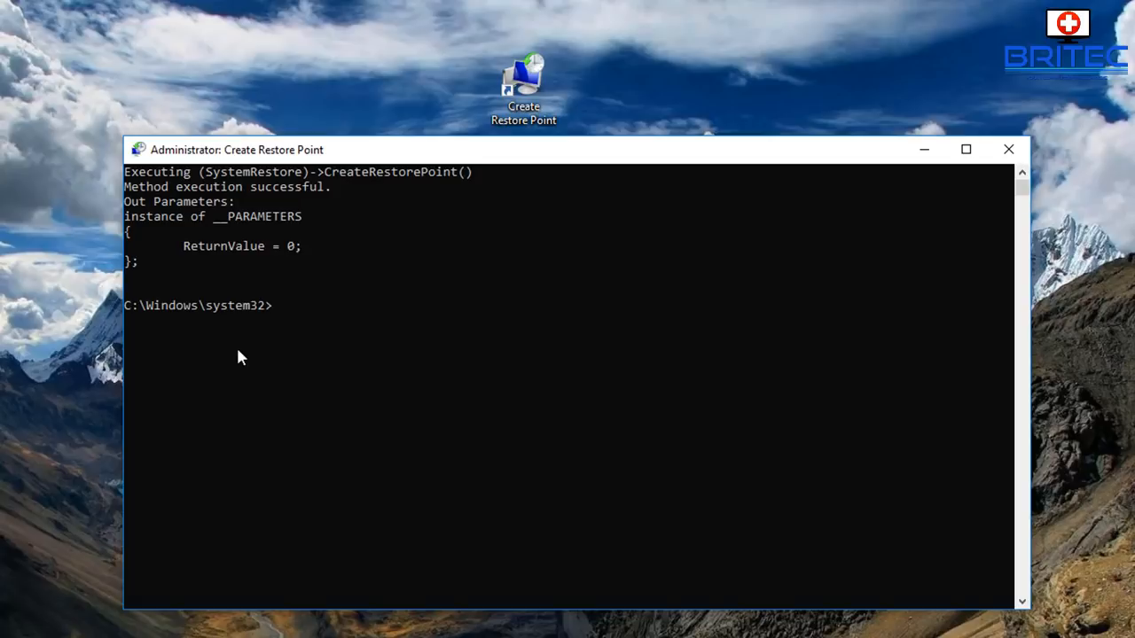
pyautogui.moveTo(188, 257)
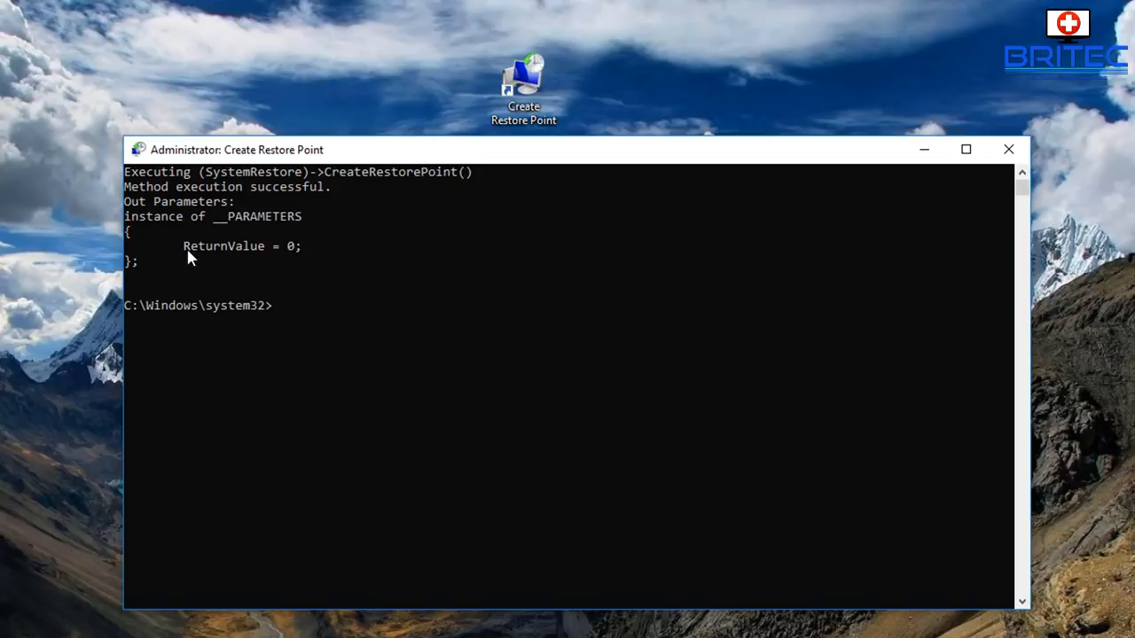
pyautogui.moveTo(958, 198)
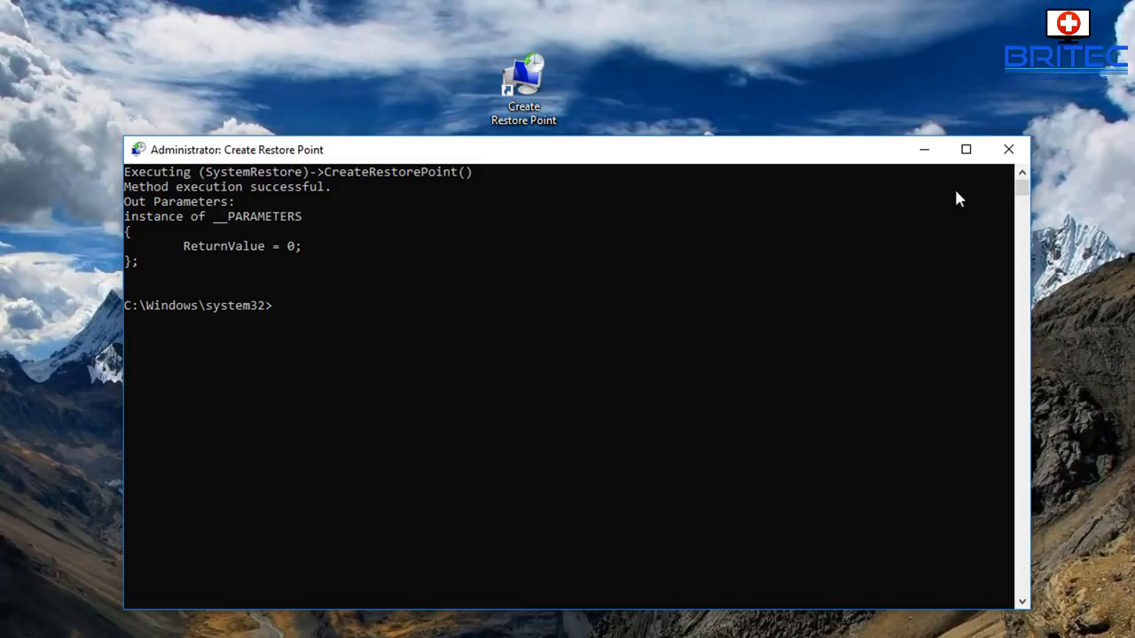
pyautogui.moveTo(1008, 150)
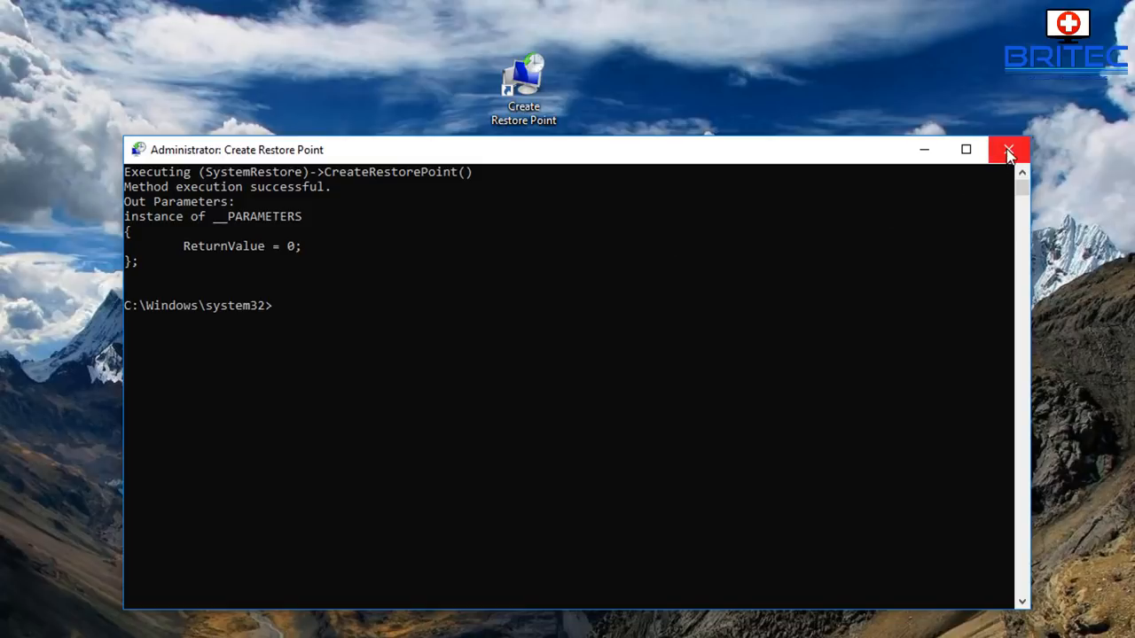
pyautogui.click(1008, 149)
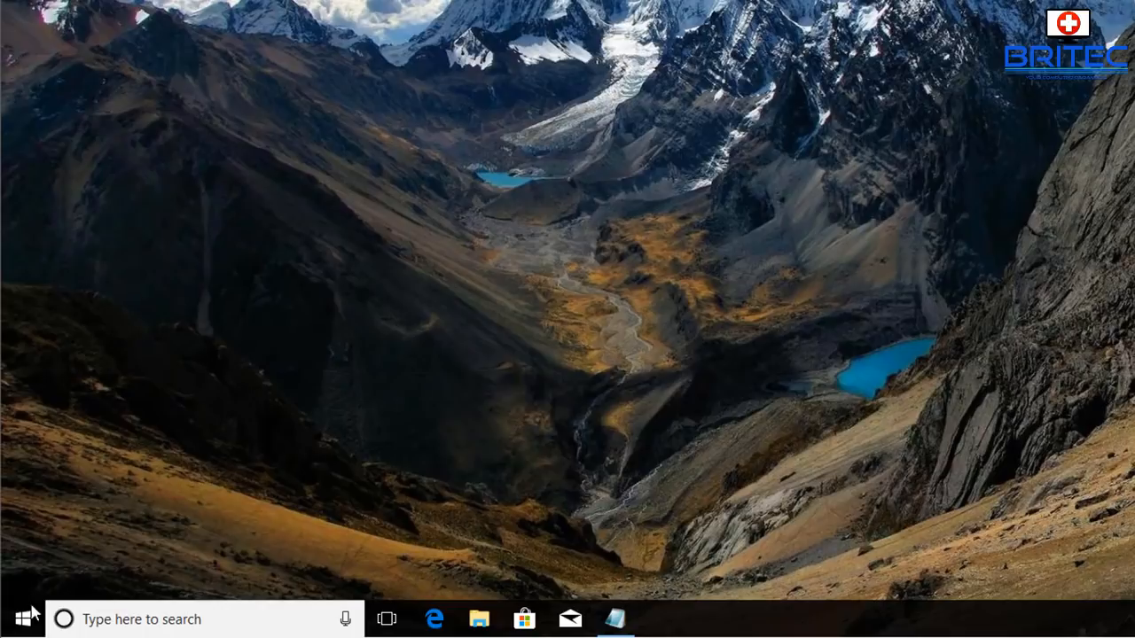
# Step: Search 'res', open Create a restore point, and start System Restore past its introduction
pyautogui.click(64, 619)
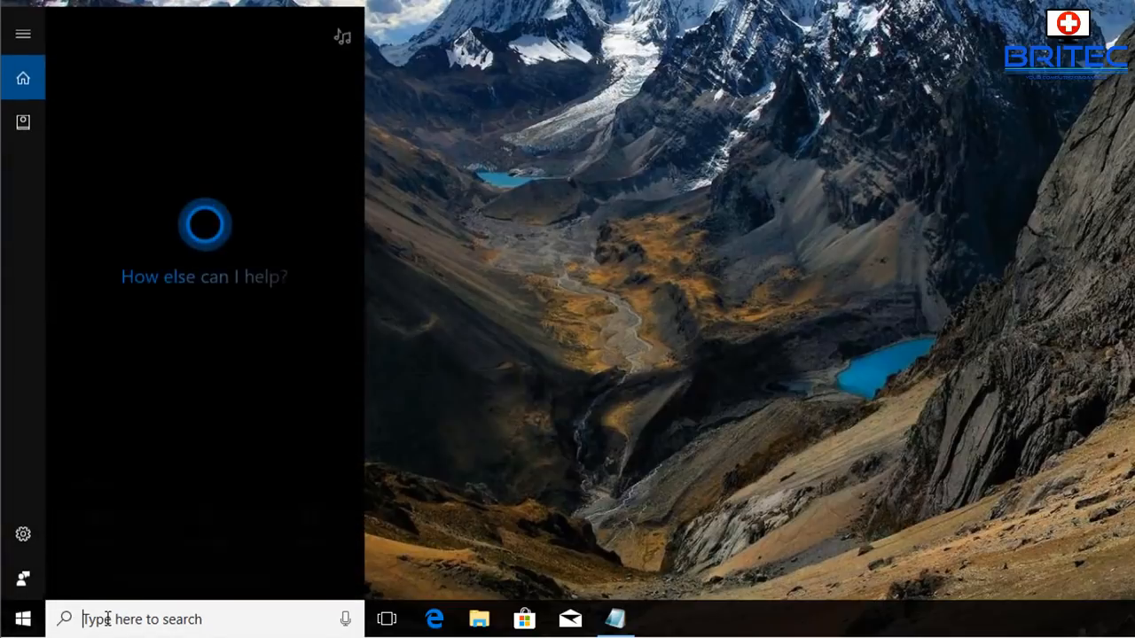
pyautogui.write('restore')
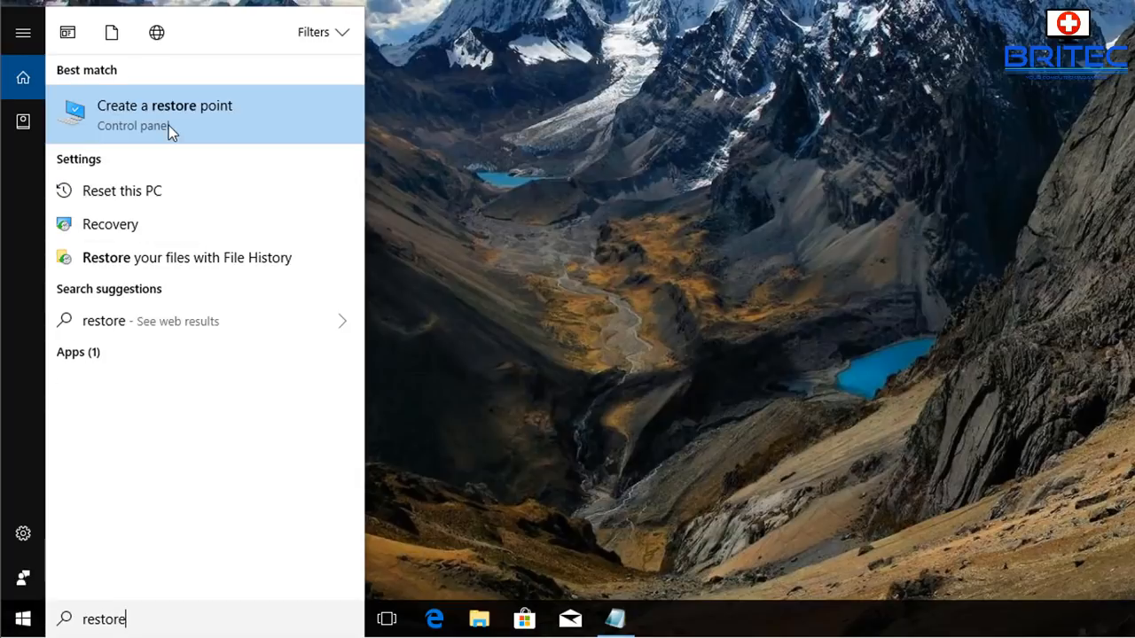
pyautogui.click(165, 114)
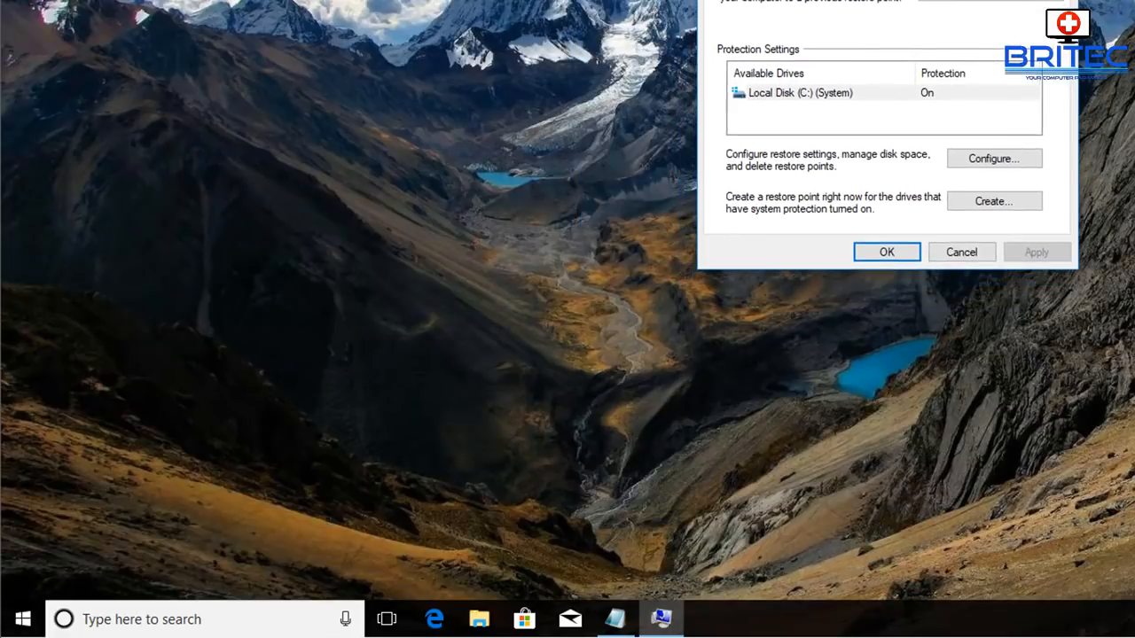
pyautogui.click(632, 269)
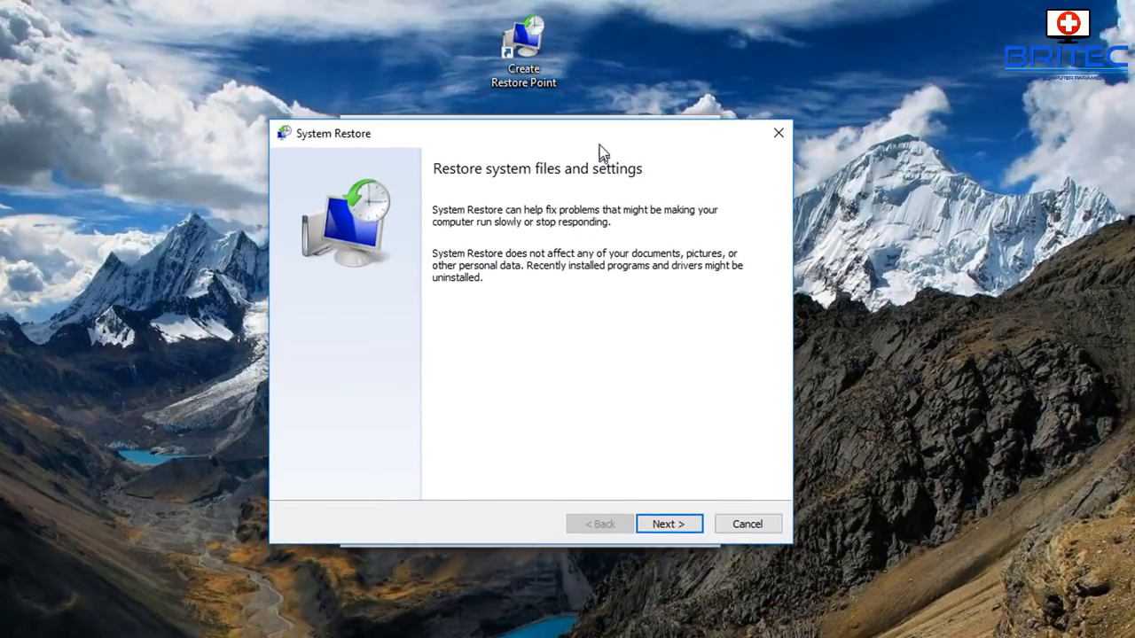
pyautogui.click(668, 523)
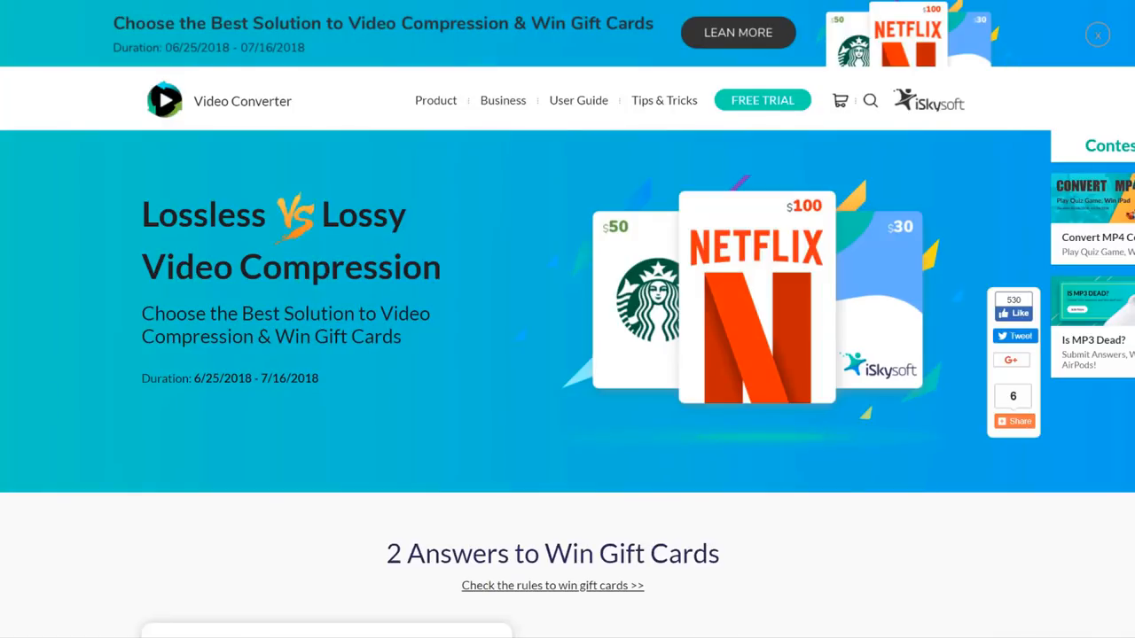
pyautogui.scroll(-3)
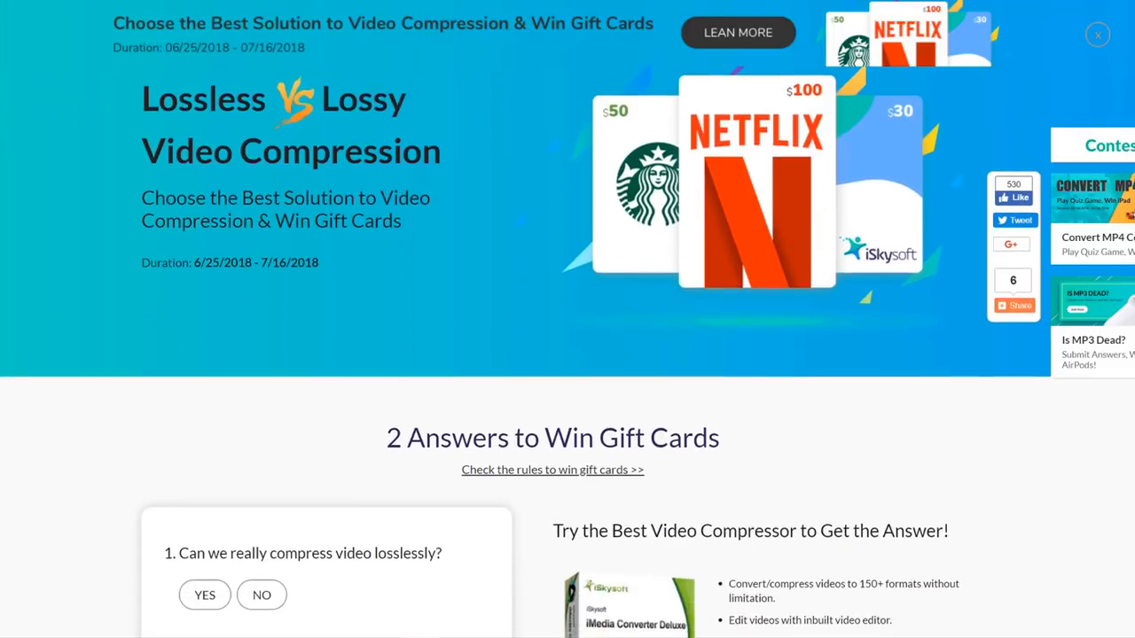
pyautogui.scroll(-3)
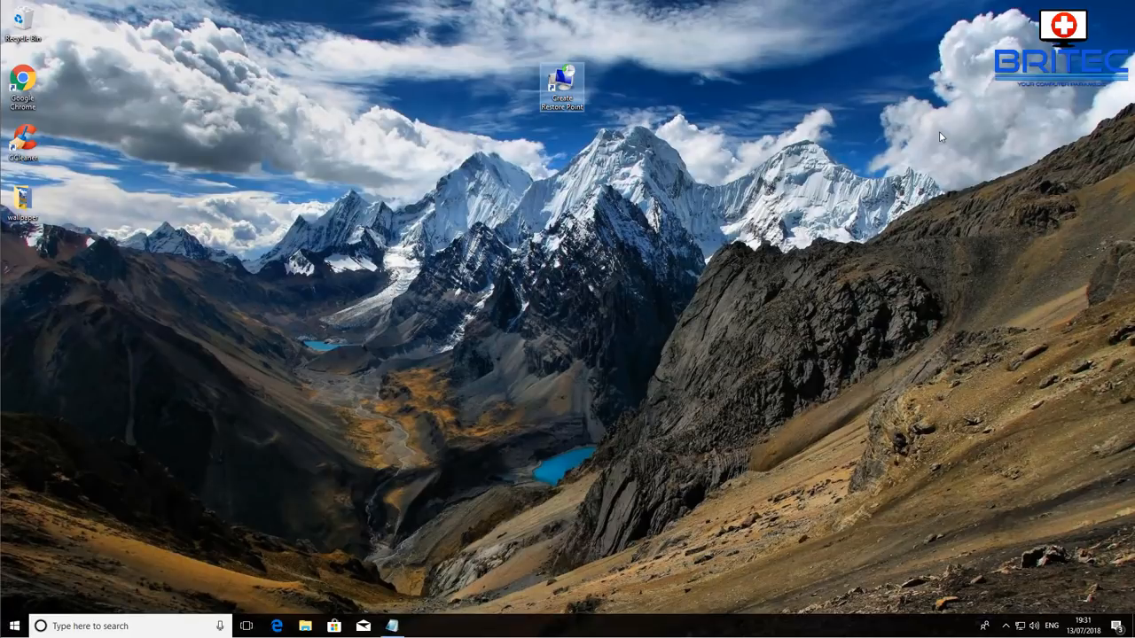
pyautogui.moveTo(784, 211)
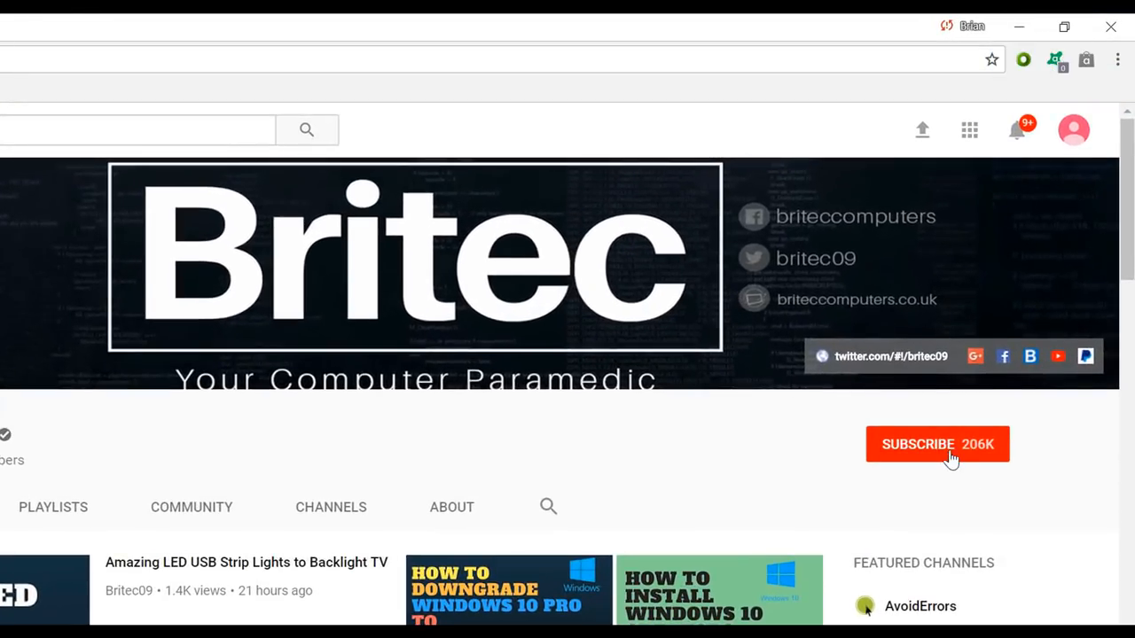
# Step: Subscribe to the Britec channel on its YouTube page
pyautogui.click(937, 444)
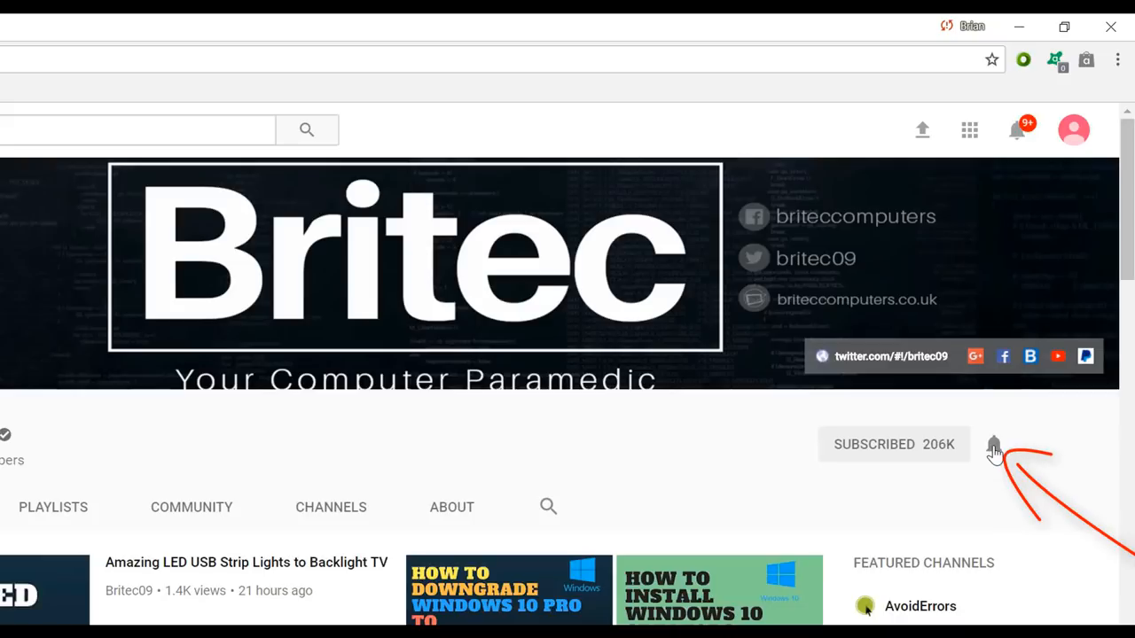
pyautogui.moveTo(986, 485)
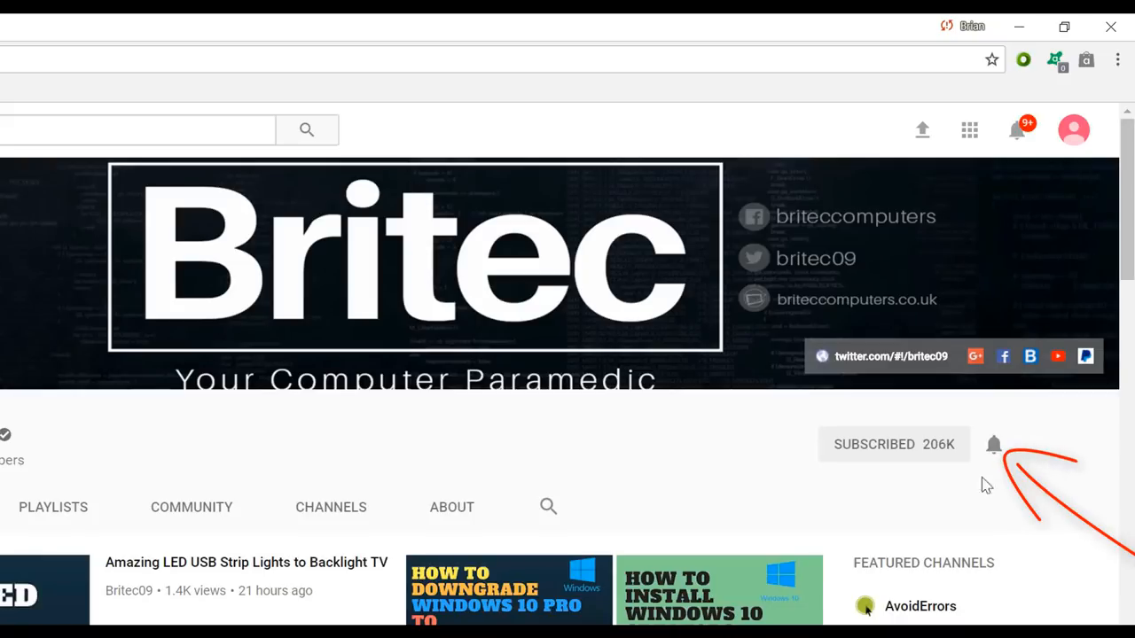
pyautogui.moveTo(993, 529)
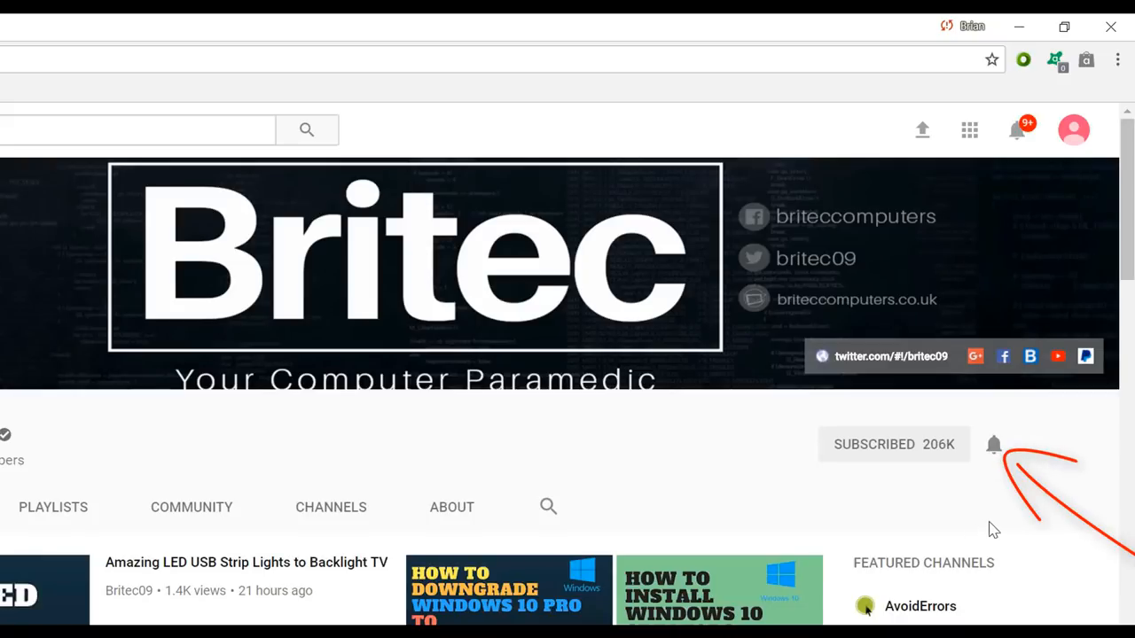